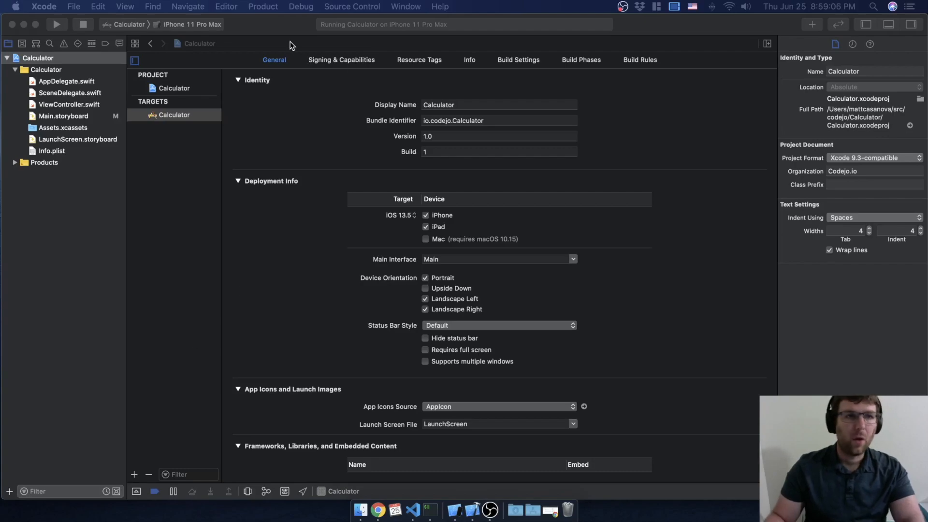
mouse_move(297, 33)
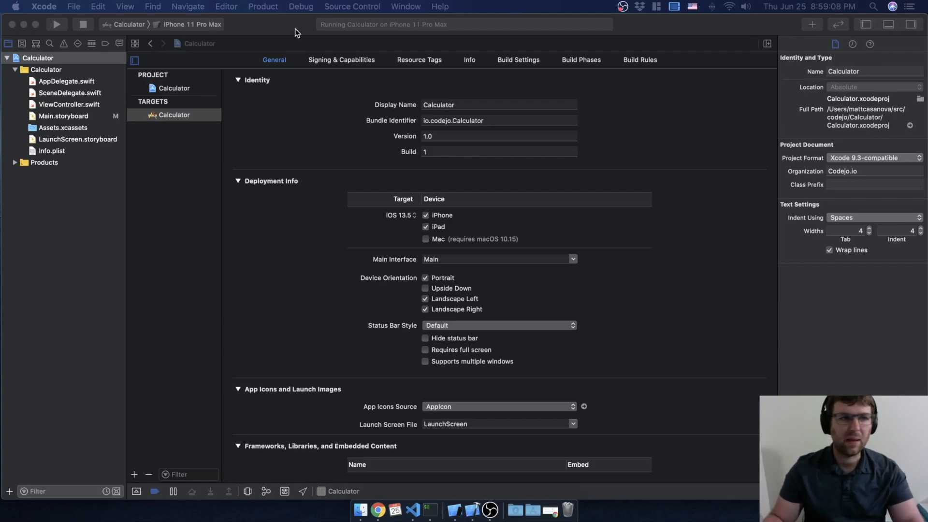
mouse_move(50, 118)
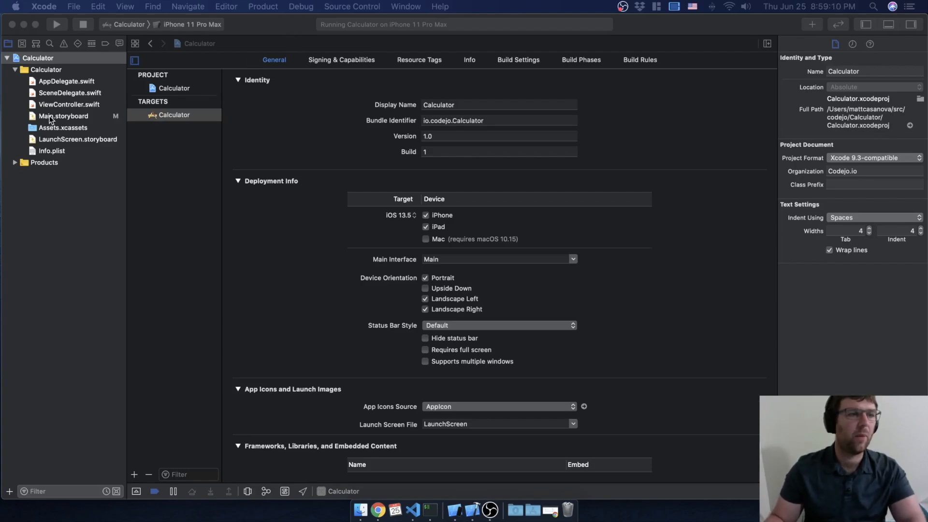
- Open Main.storyboard from the Project navigator to show the empty View Controller scene
left_click(63, 116)
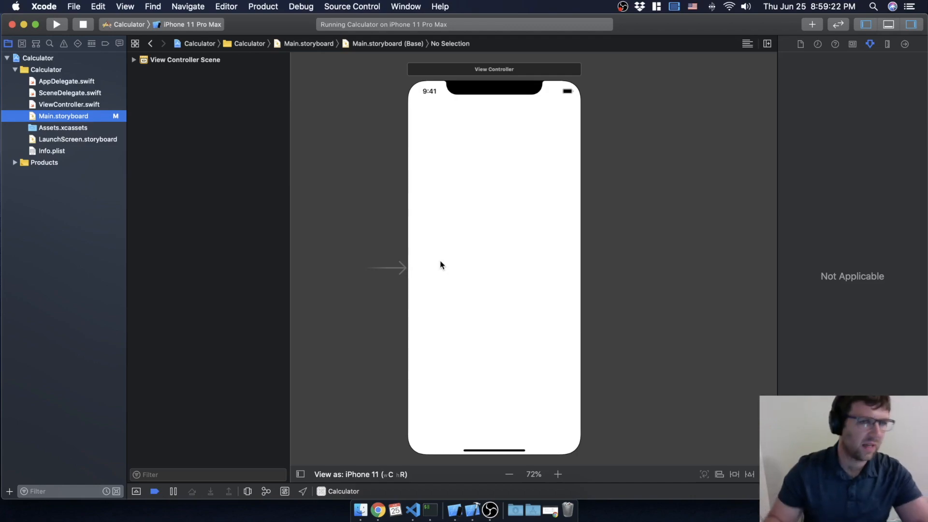
mouse_move(300, 179)
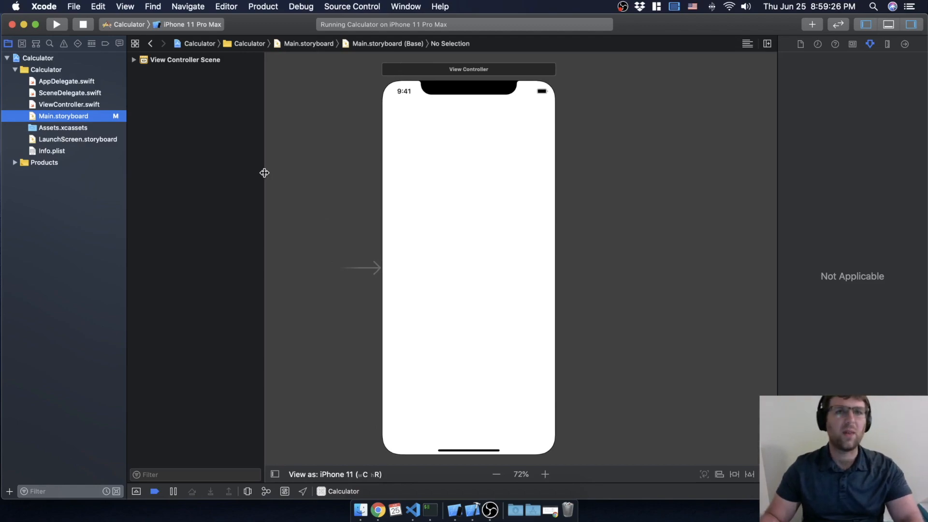
mouse_move(812, 26)
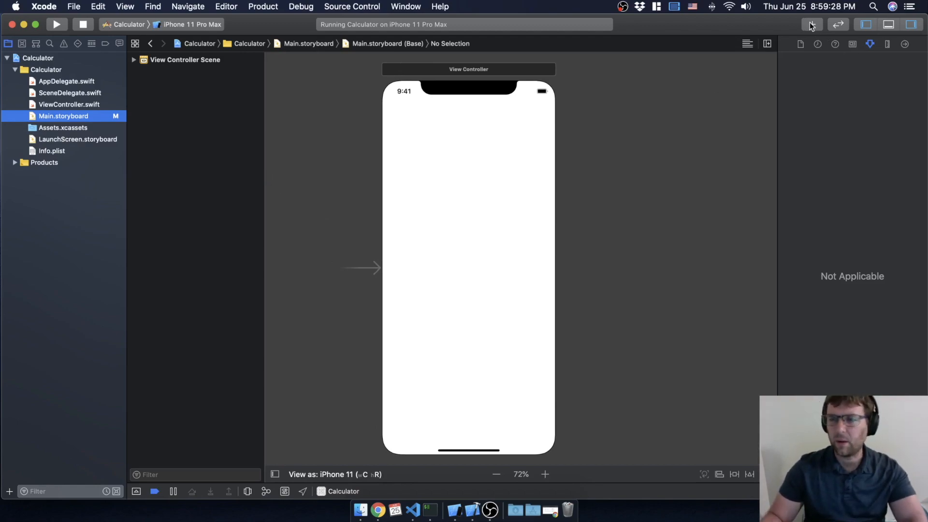
mouse_move(812, 25)
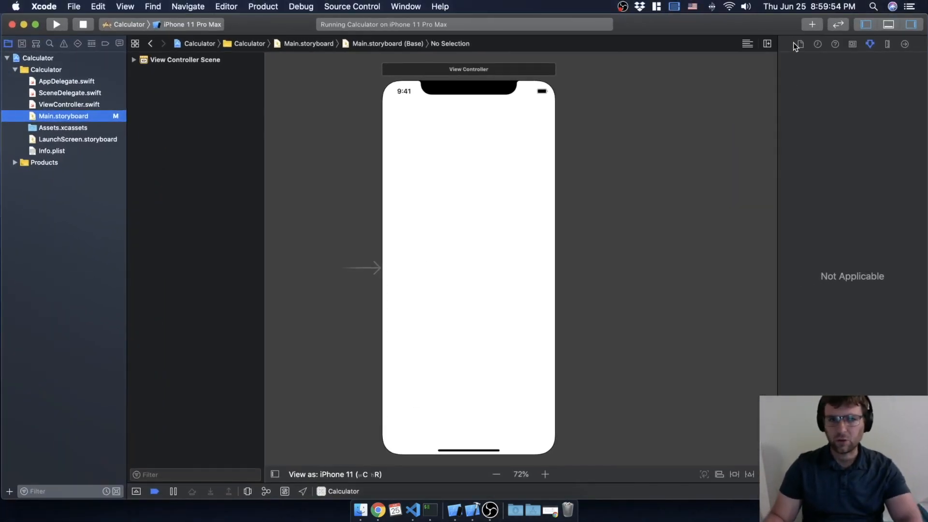
mouse_move(797, 45)
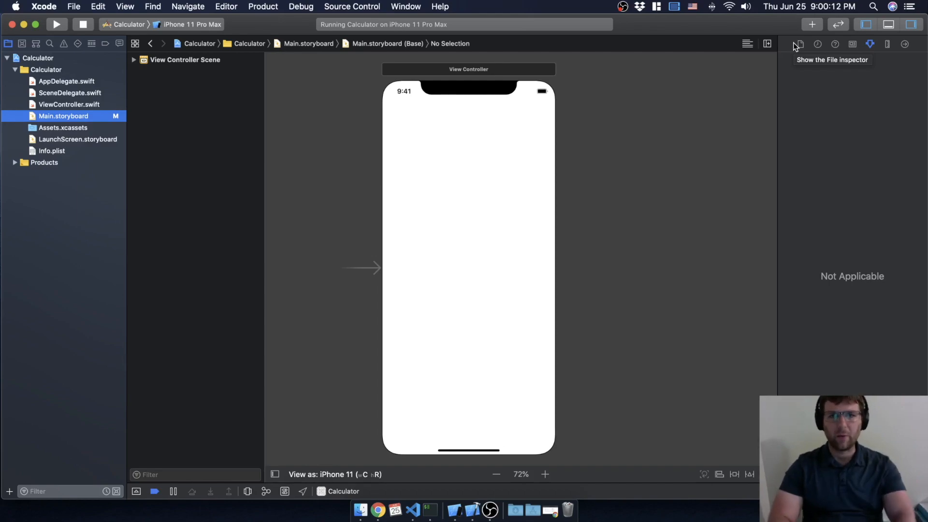
mouse_move(812, 24)
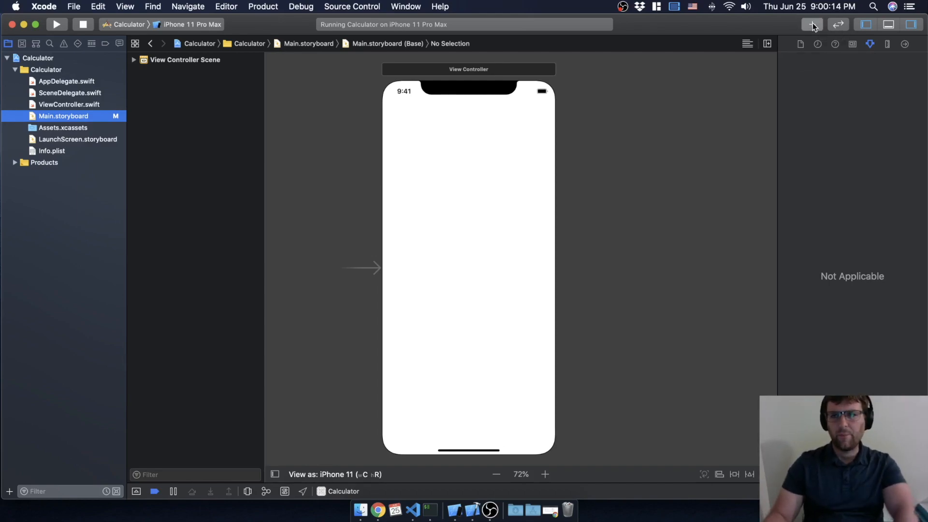
- Search the Object Library for 'stack' and drop a Vertical Stack View onto the view controller
left_click(812, 24)
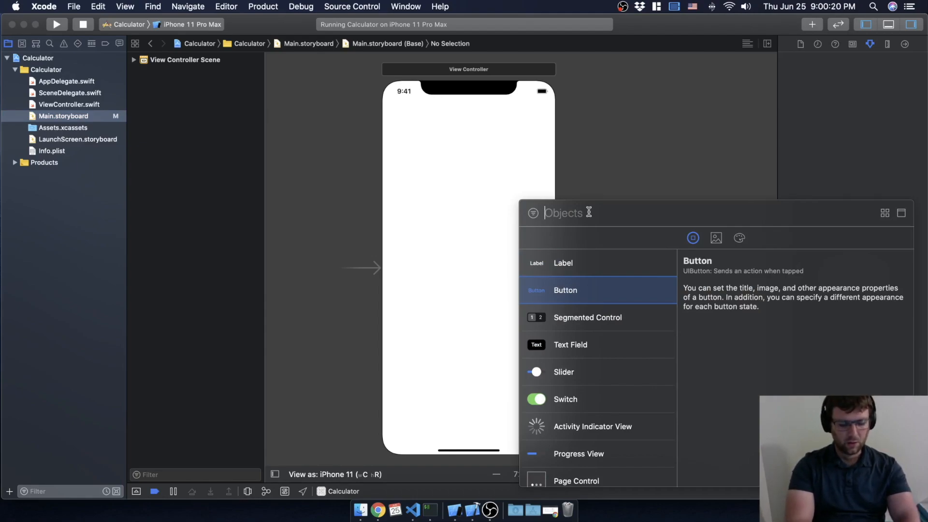
type("stack")
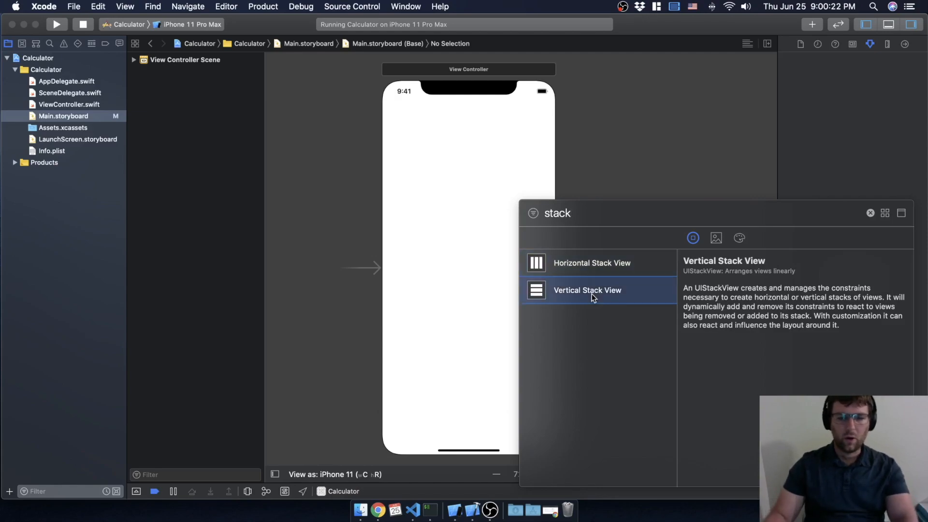
mouse_move(473, 326)
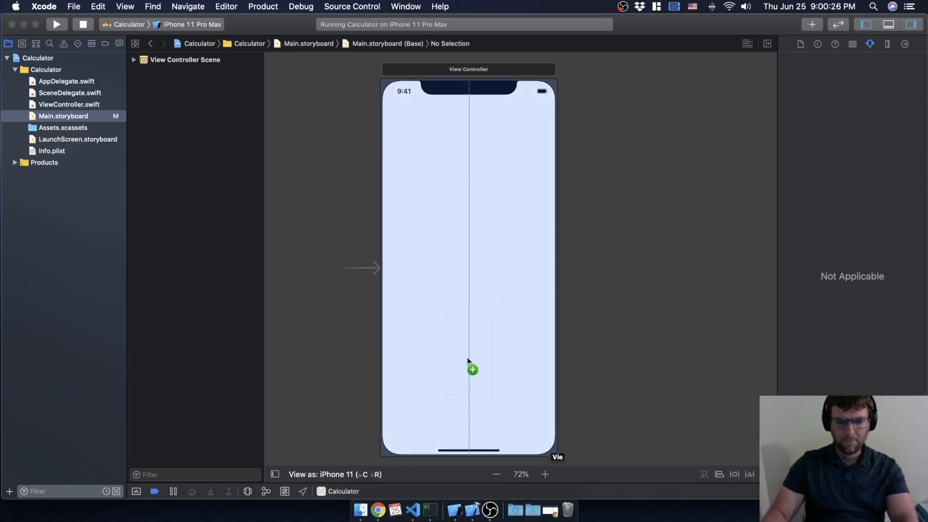
left_click(472, 370)
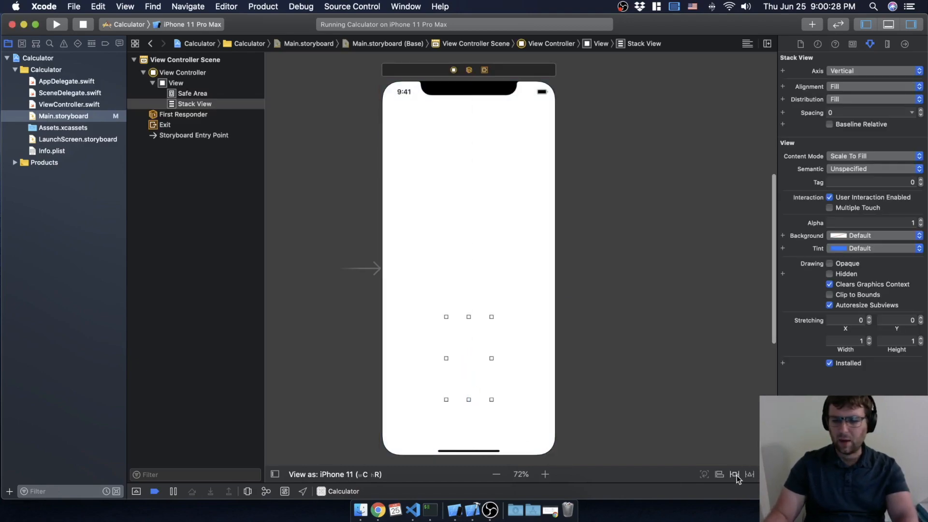
- Pin the stack view with leading, trailing and bottom 0 plus an aspect ratio constraint
left_click(734, 474)
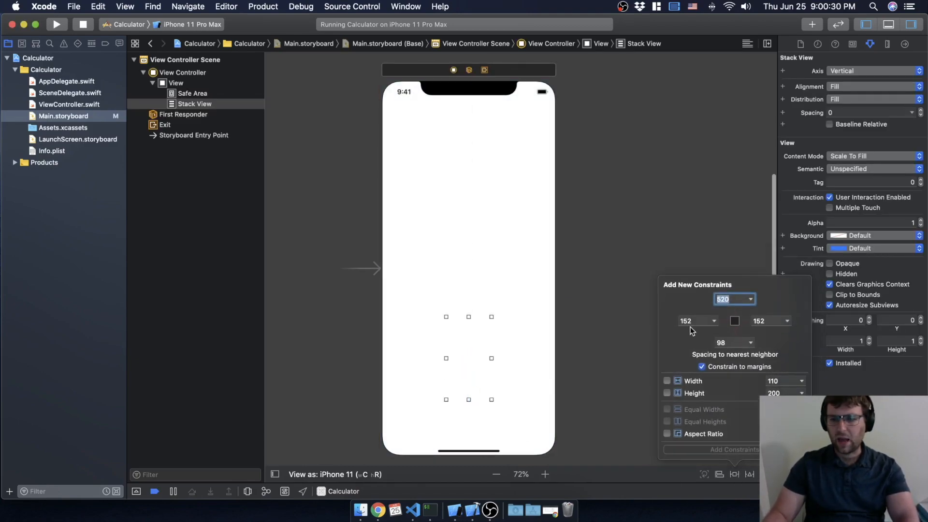
left_click(734, 320)
type("0")
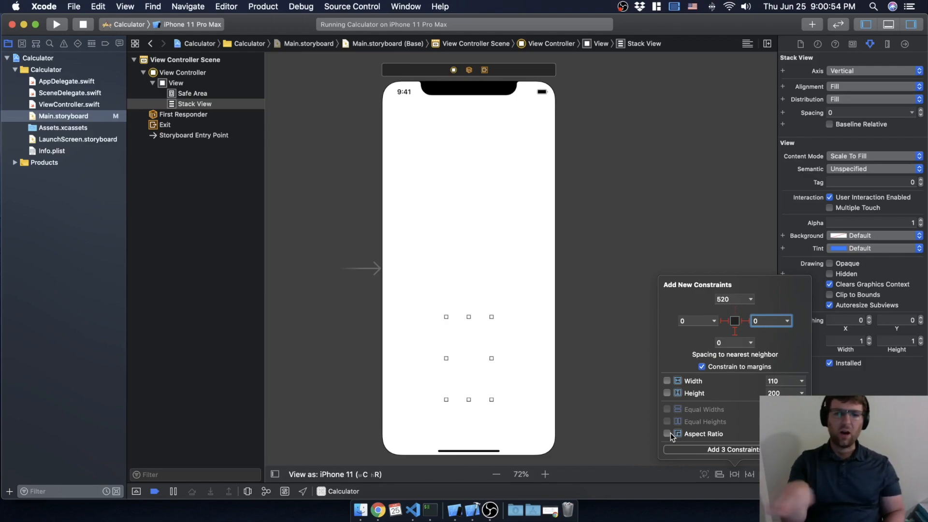
left_click(667, 434)
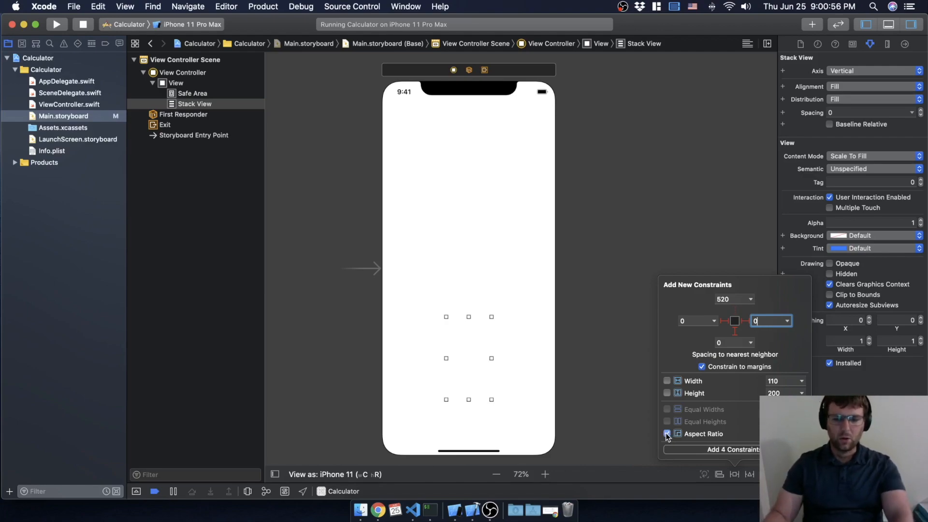
left_click(712, 449)
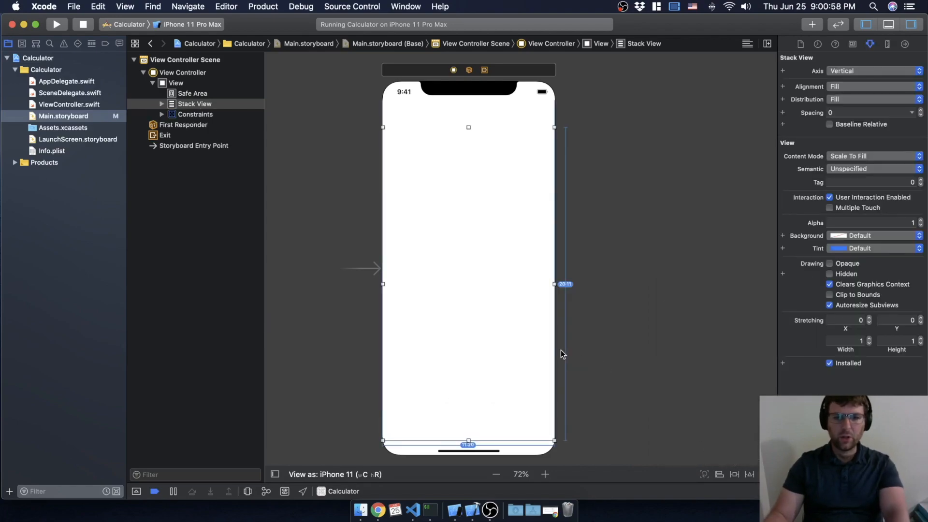
mouse_move(570, 353)
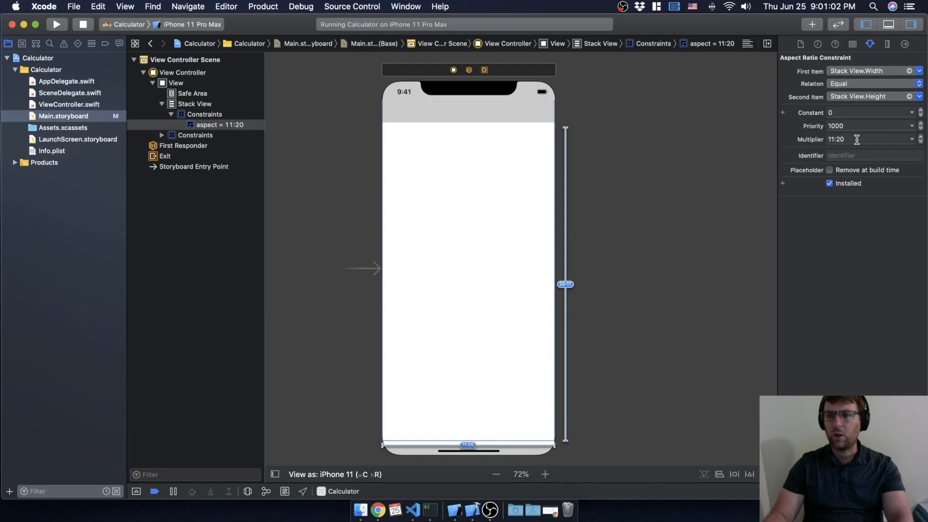
- Set the stack view's aspect ratio constraint multiplier to 4:5
left_click(865, 139)
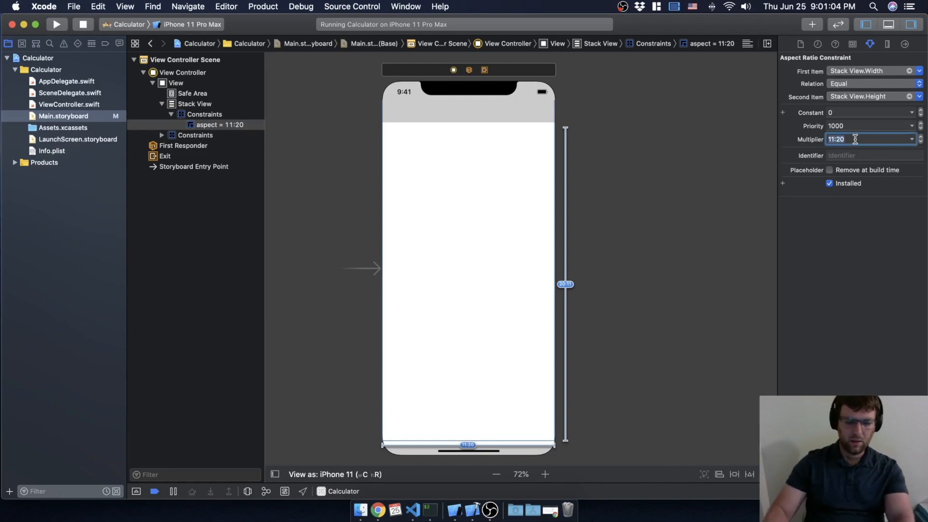
type("4:5")
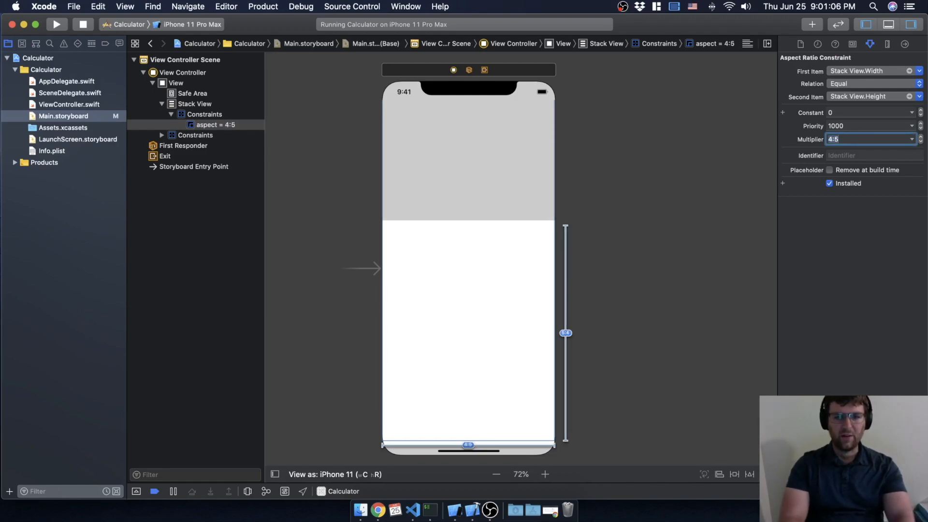
mouse_move(468, 290)
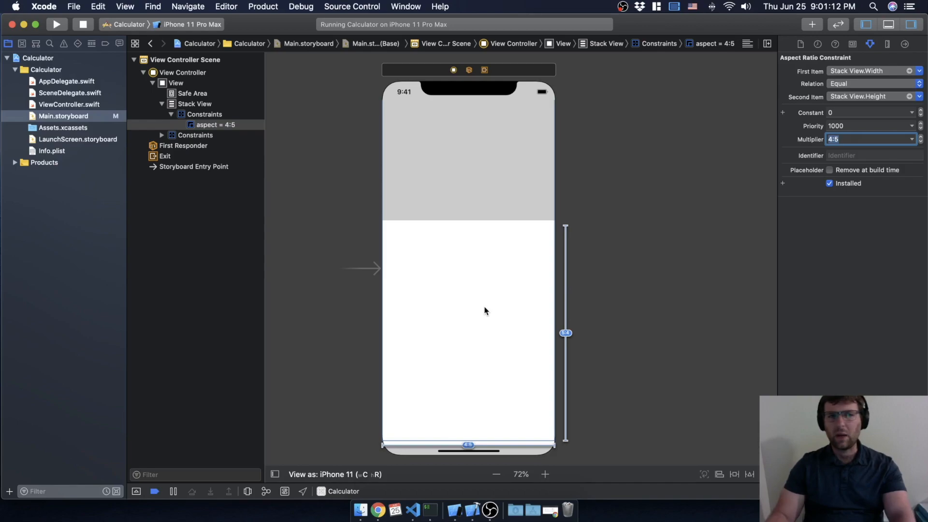
mouse_move(474, 364)
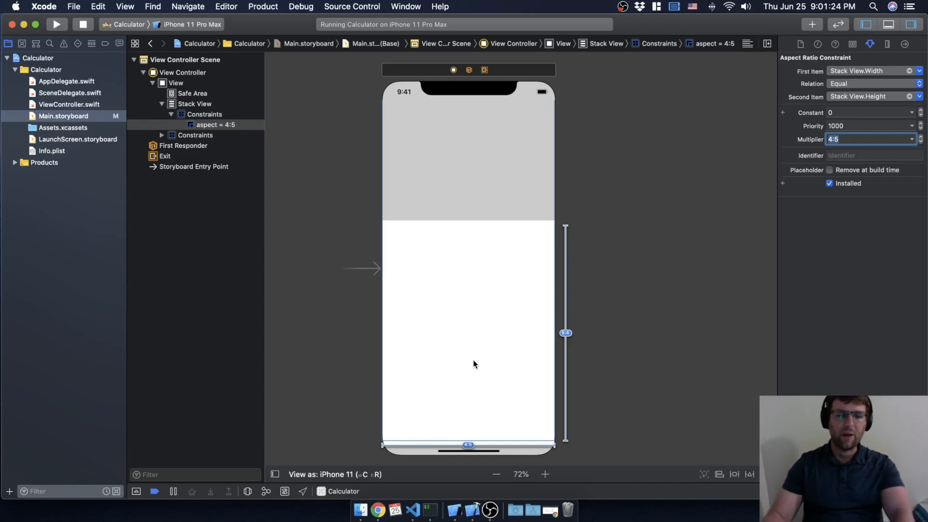
mouse_move(175, 159)
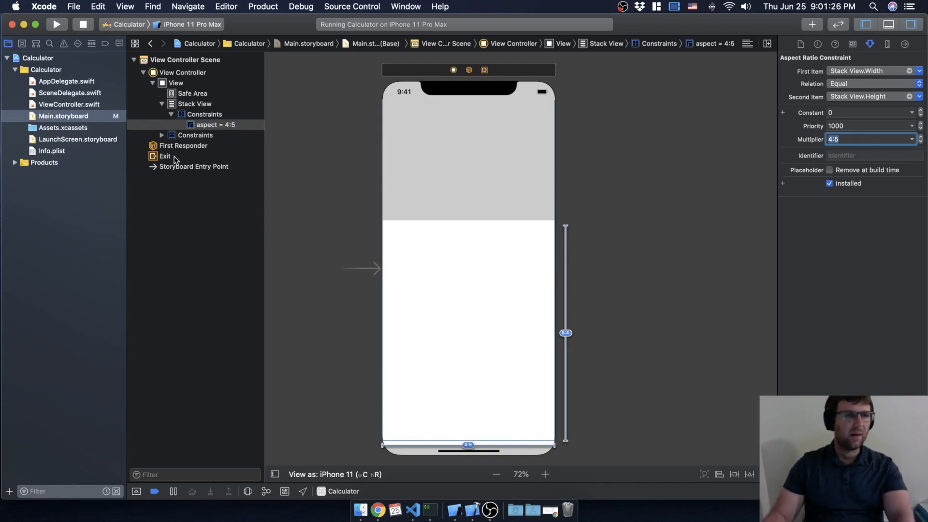
left_click(161, 104)
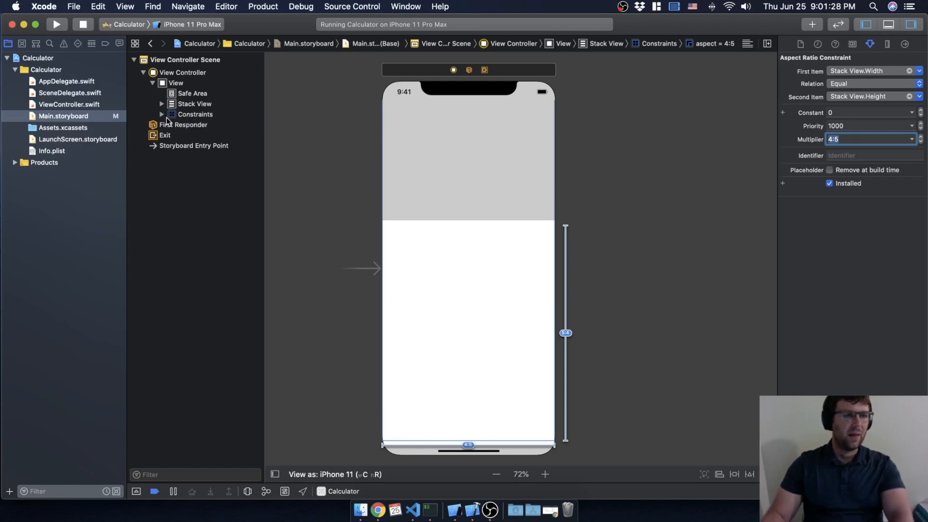
left_click(161, 103)
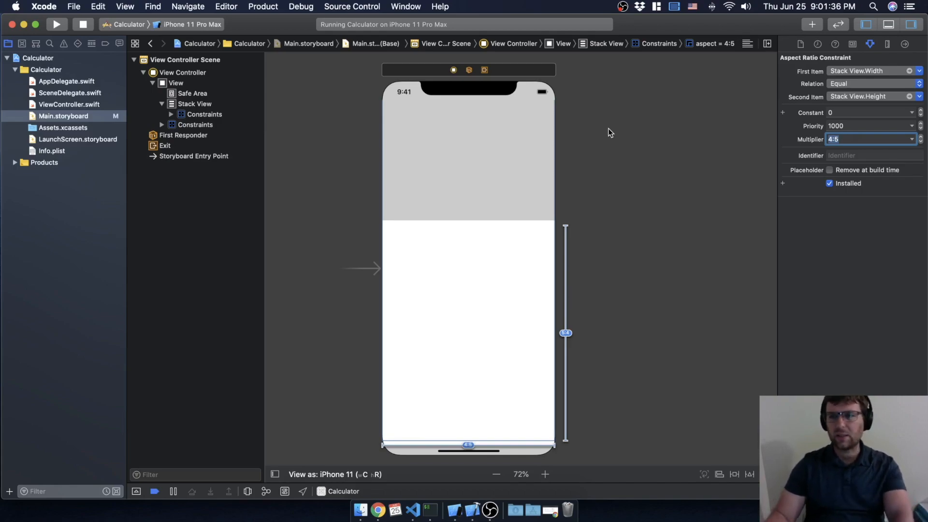
mouse_move(660, 118)
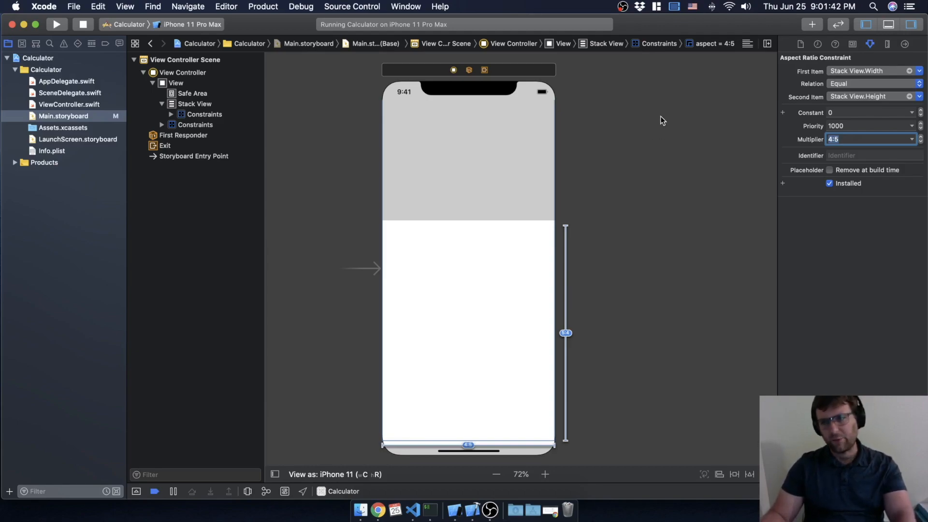
mouse_move(715, 124)
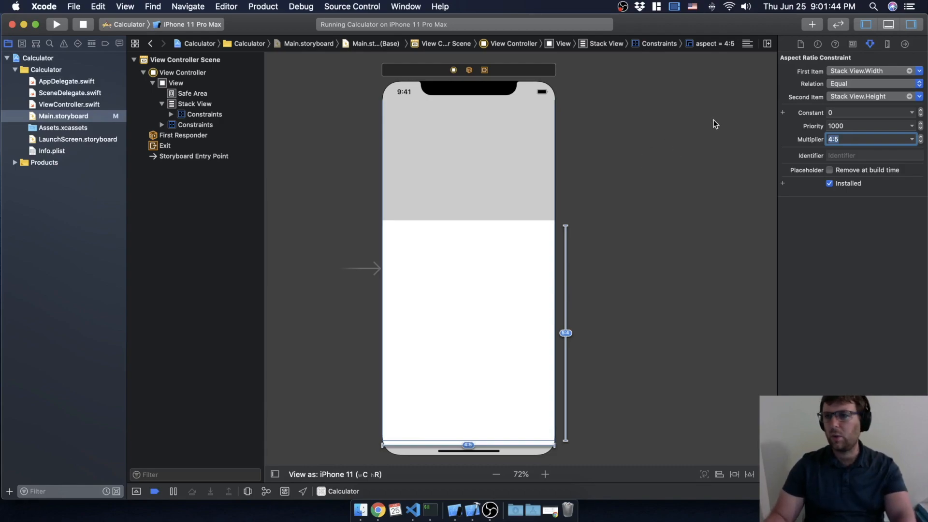
- Search the Object Library for 'stack' to add a Horizontal Stack View inside the vertical stack
left_click(812, 24)
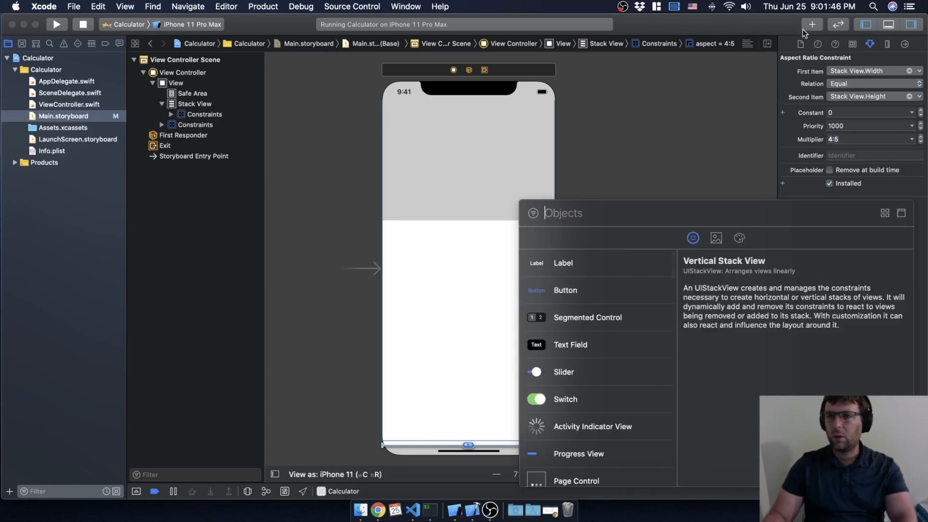
mouse_move(577, 201)
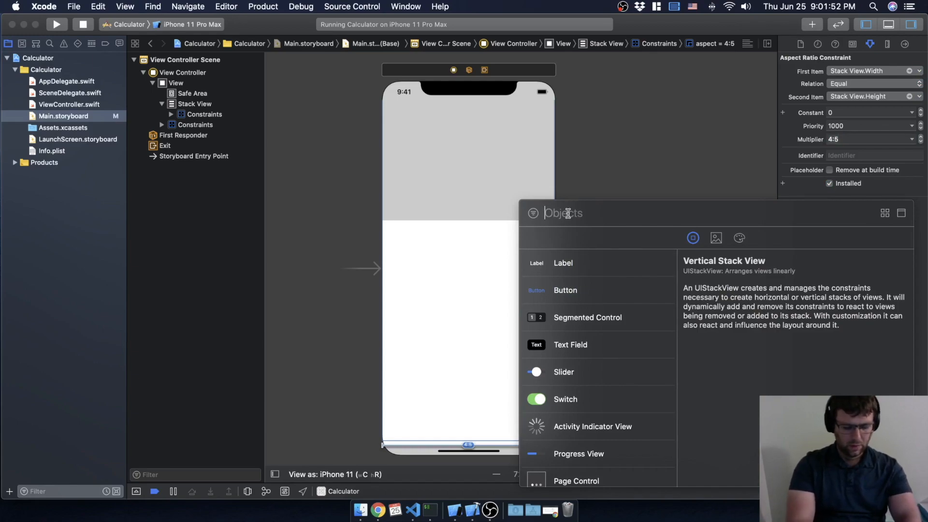
type("stack")
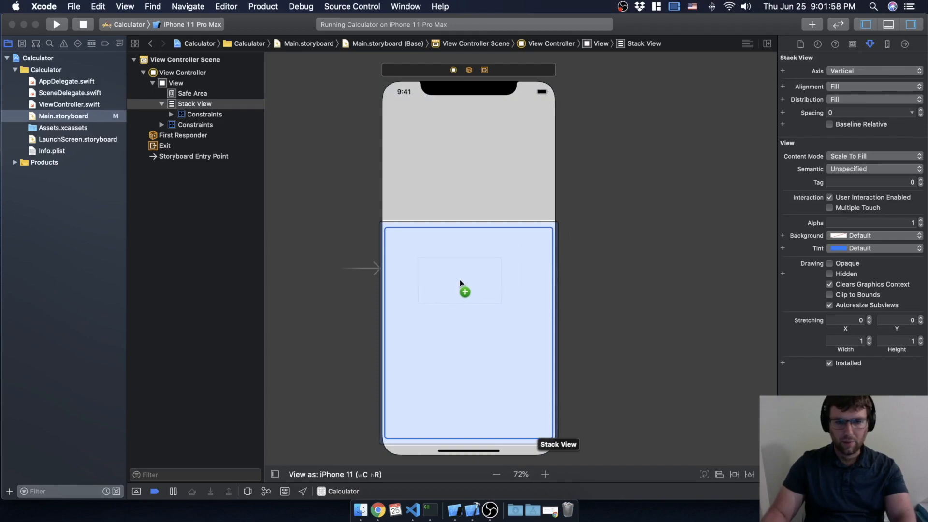
mouse_move(474, 290)
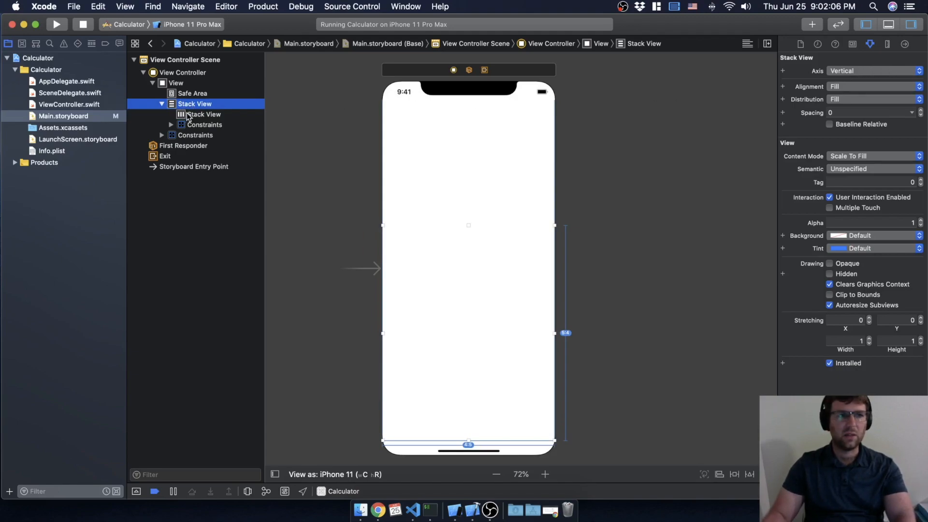
- Select the nested horizontal Stack View in the document outline, ready to add an element
left_click(204, 113)
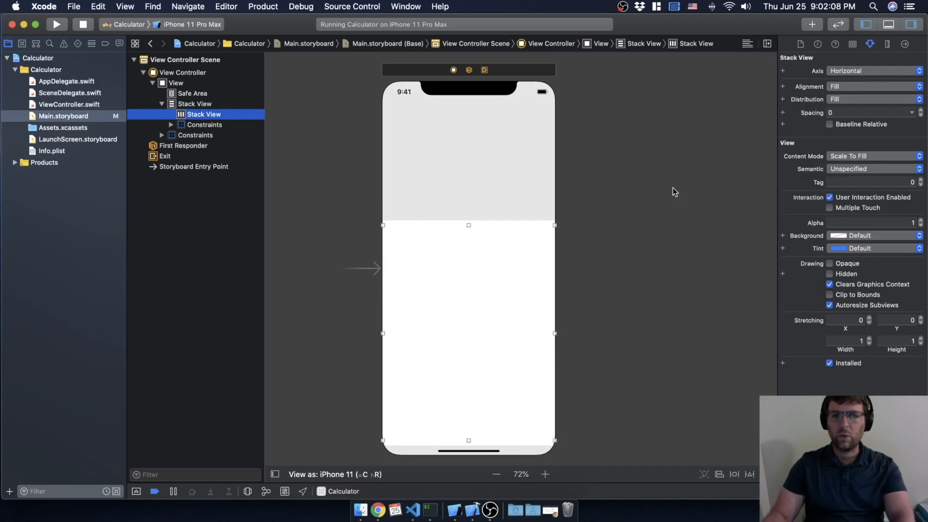
left_click(194, 103)
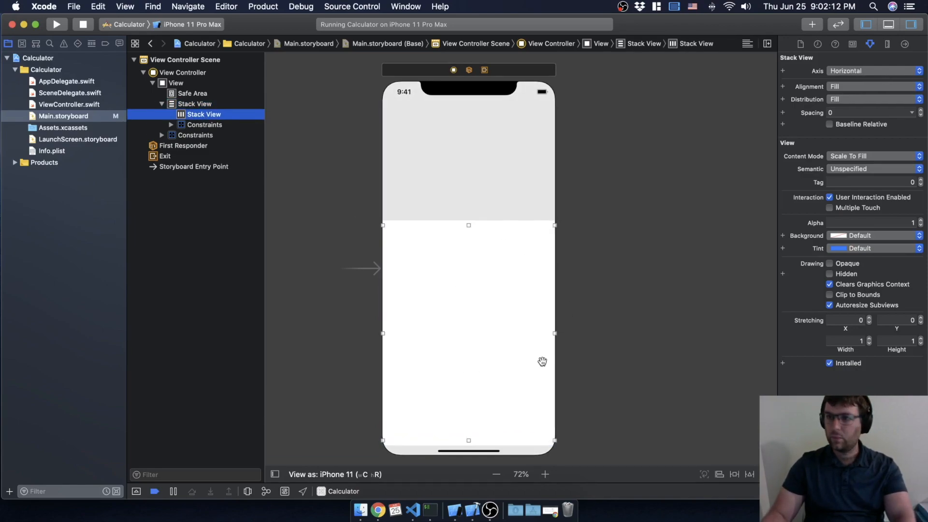
mouse_move(438, 187)
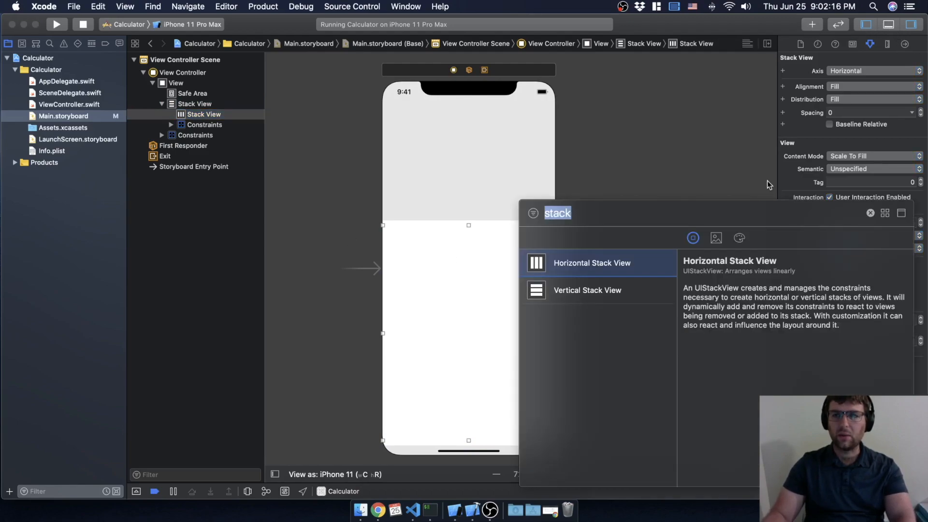
- Search the Object Library for 'button' and insert a Button into the horizontal stack view
type("bu")
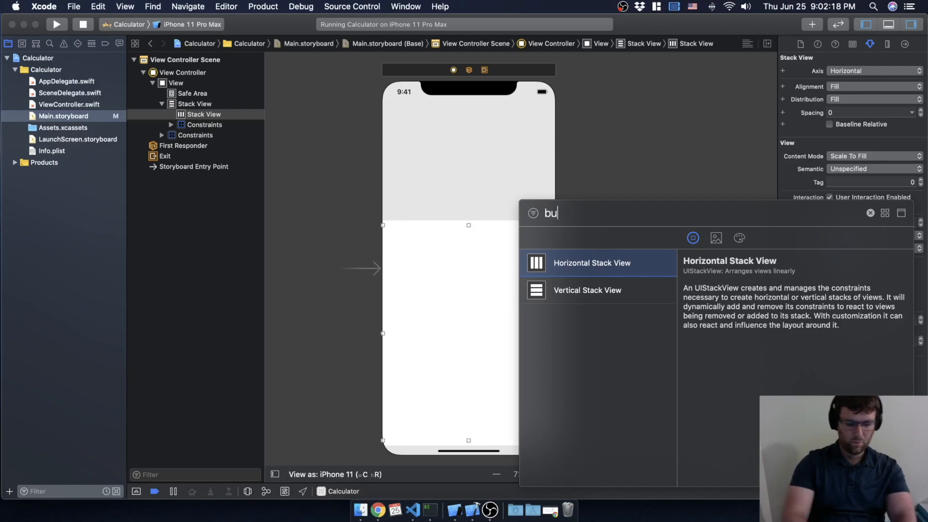
type("tton")
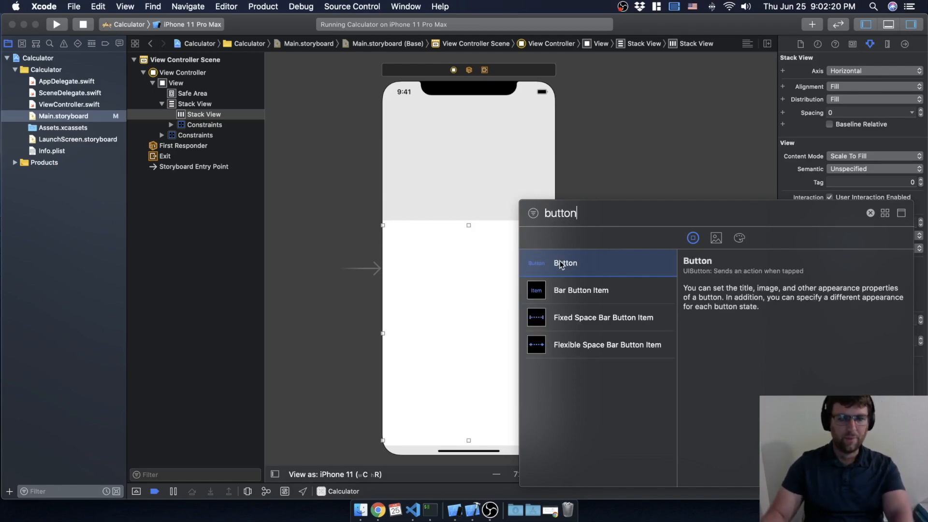
double_click(565, 263)
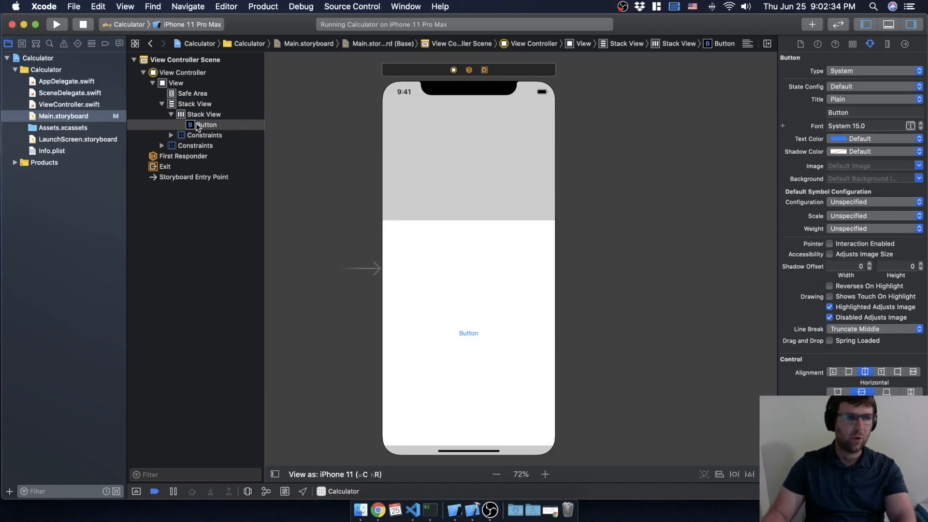
- Set the button's title to AC, its font to bold and its text color to white
left_click(206, 125)
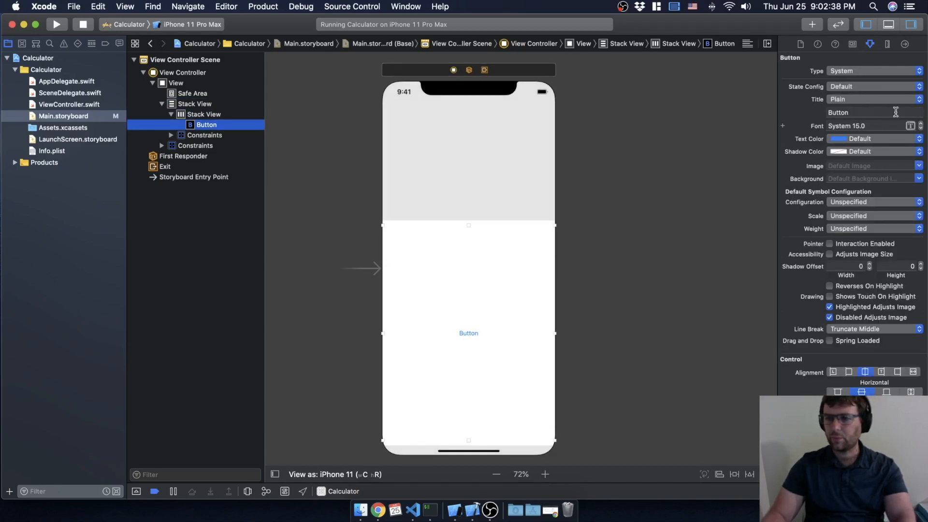
left_click(870, 112)
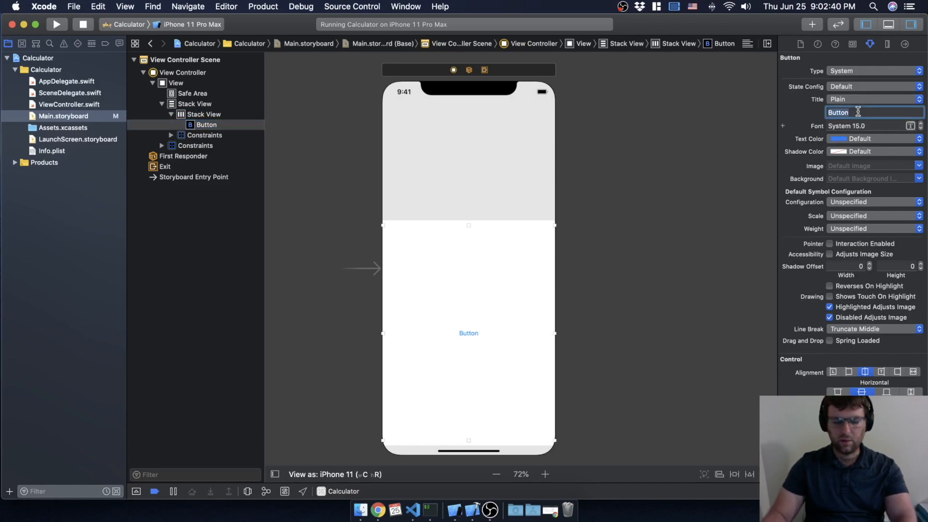
type("AC")
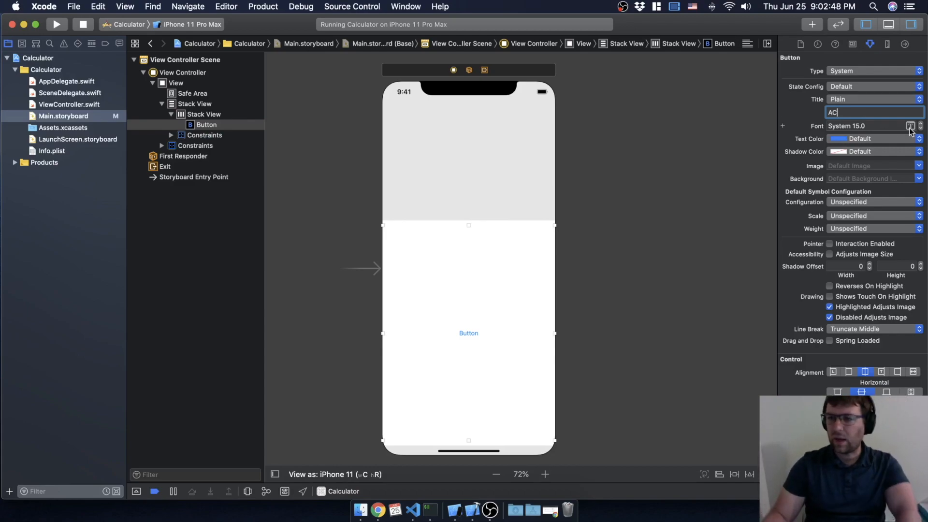
left_click(911, 126)
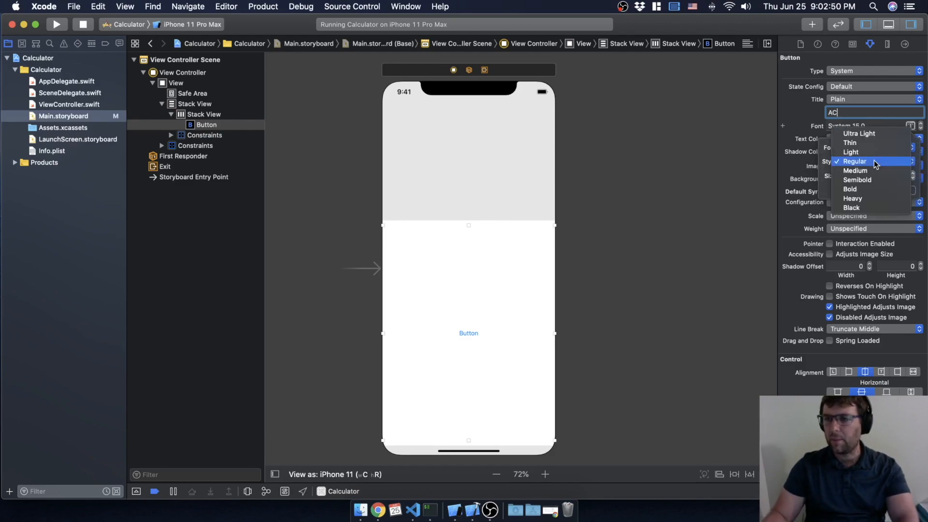
left_click(855, 161)
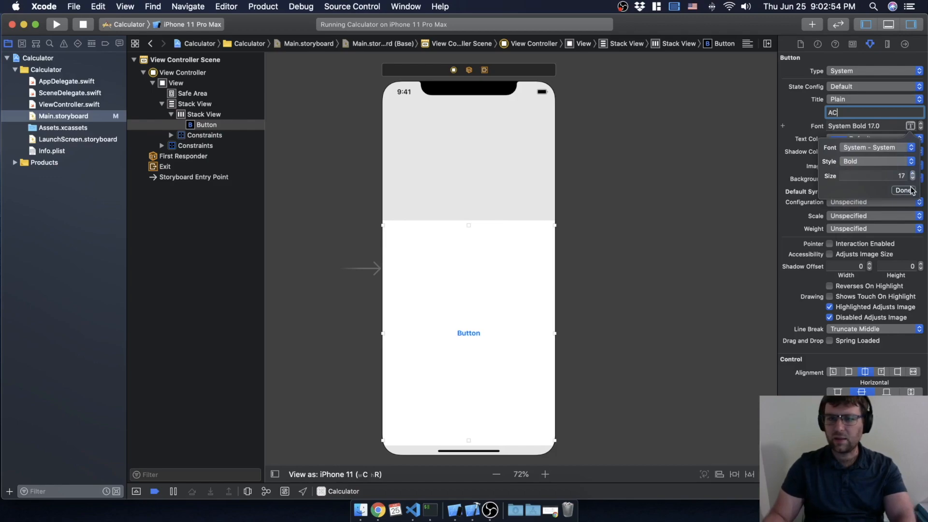
left_click(902, 190)
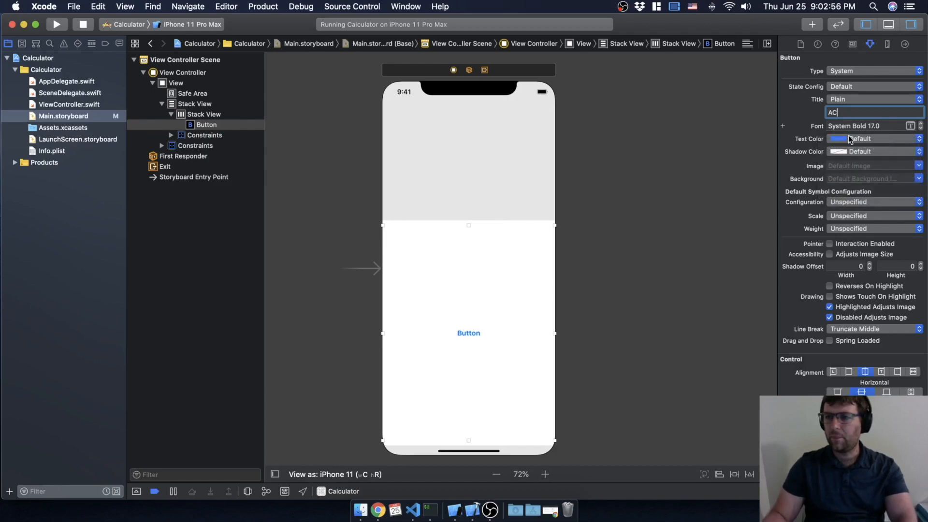
left_click(909, 139)
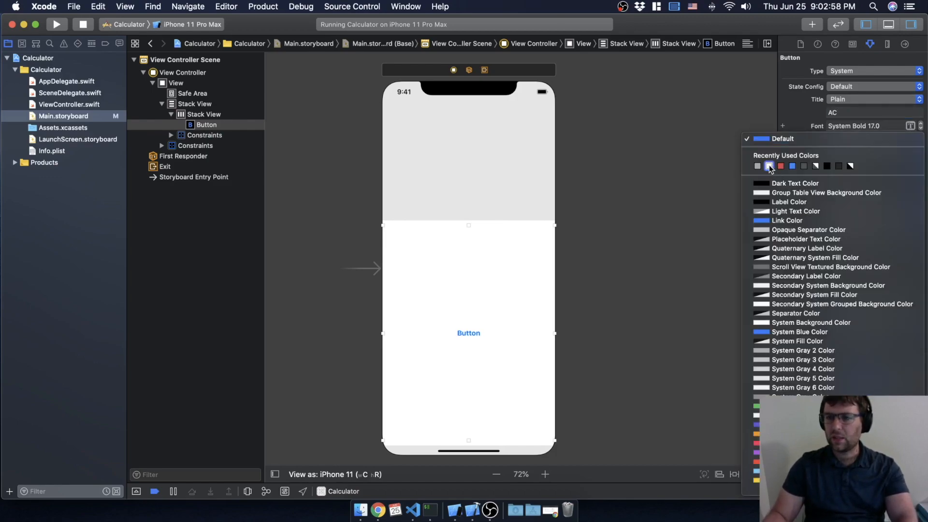
left_click(768, 166)
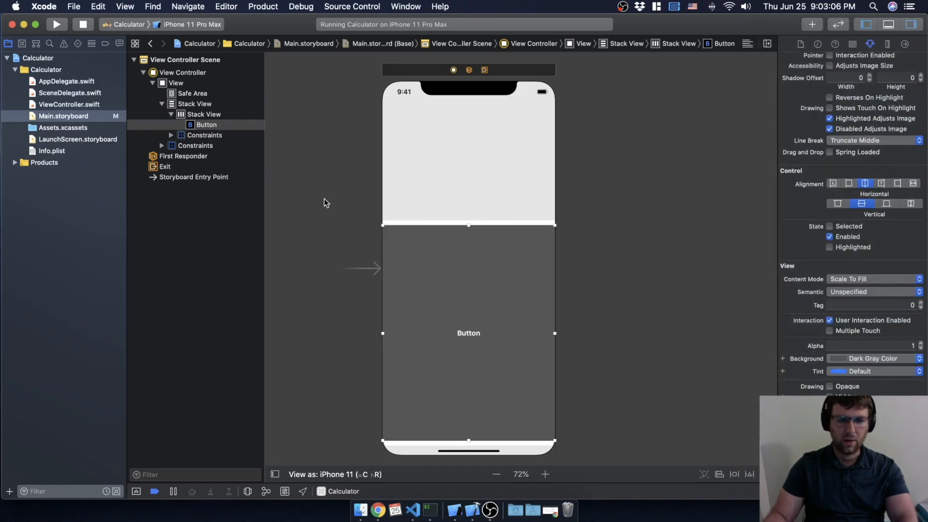
mouse_move(203, 120)
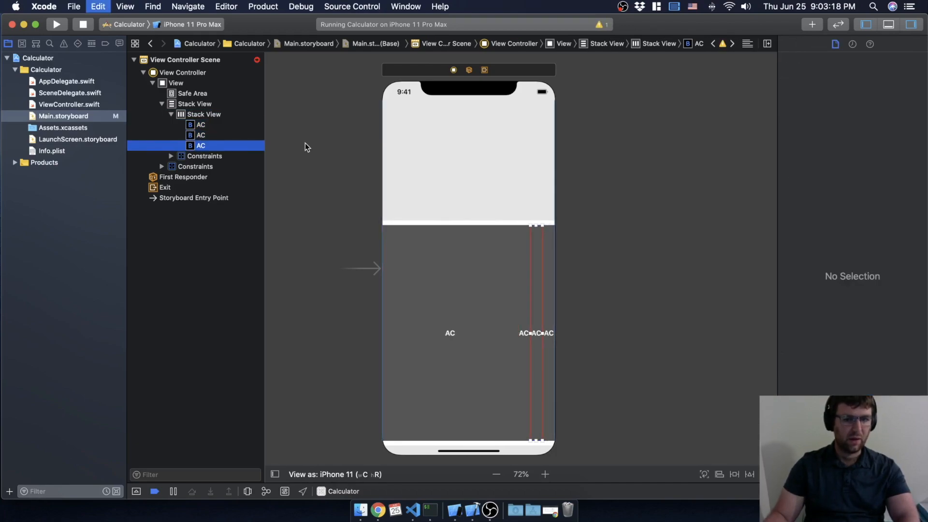
- Add a fourth AC button, set the row's Distribution to Fill Equally, and select the last button
left_click(200, 156)
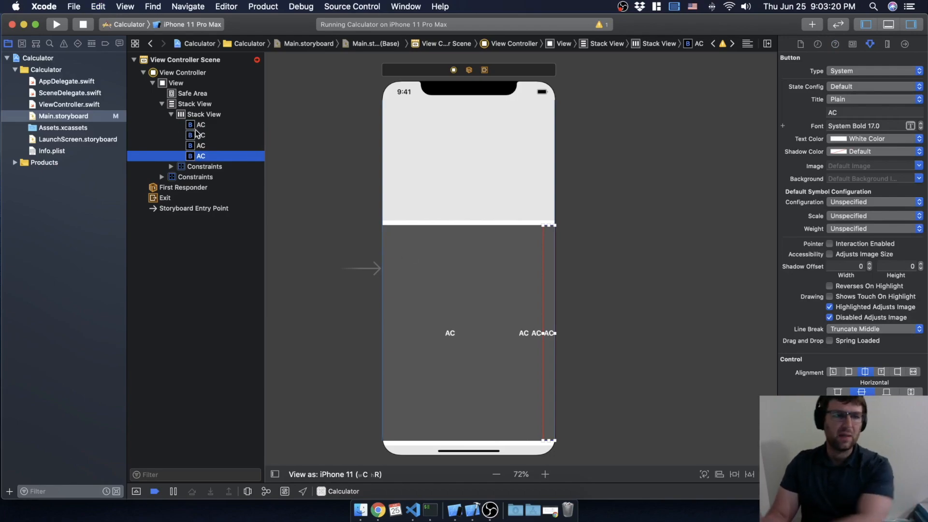
left_click(204, 114)
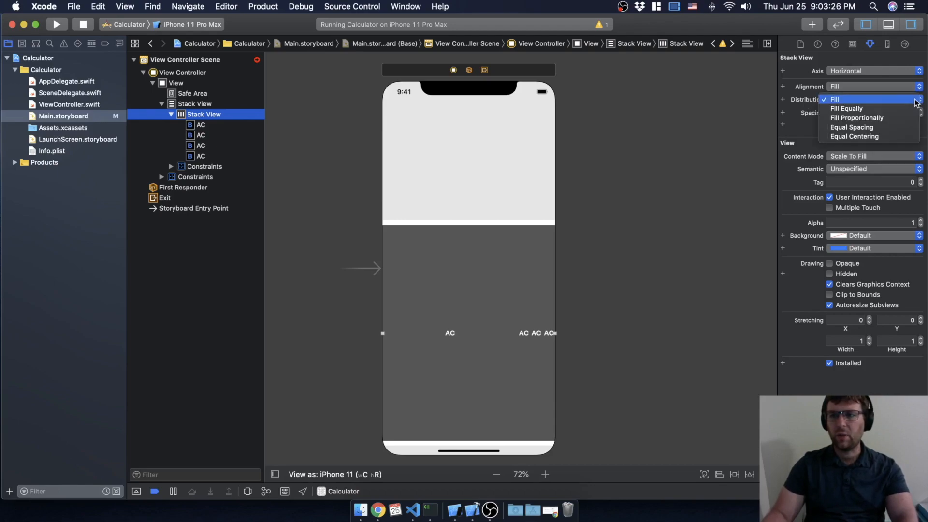
left_click(847, 108)
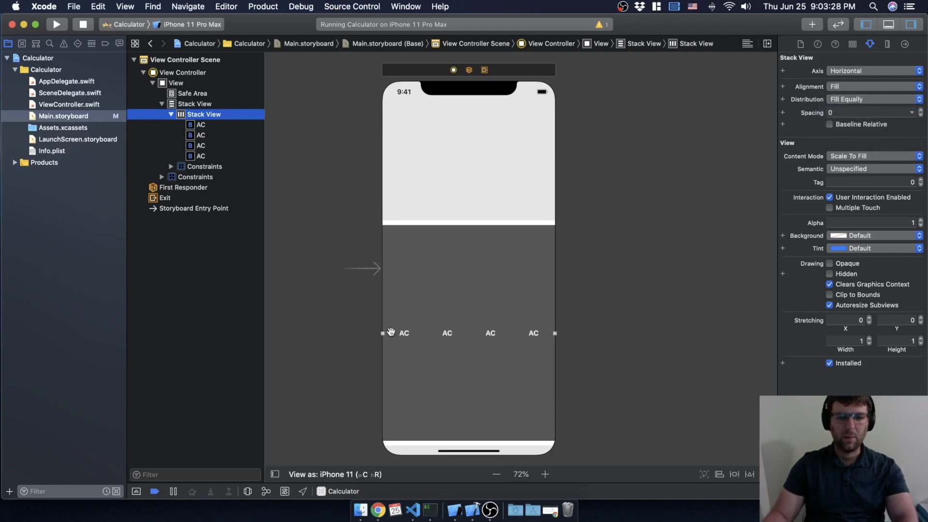
mouse_move(290, 256)
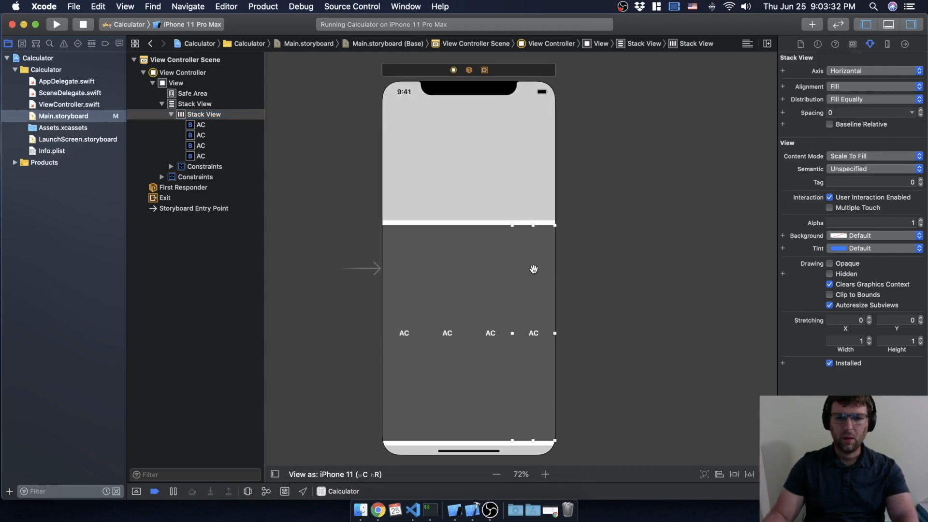
left_click(202, 156)
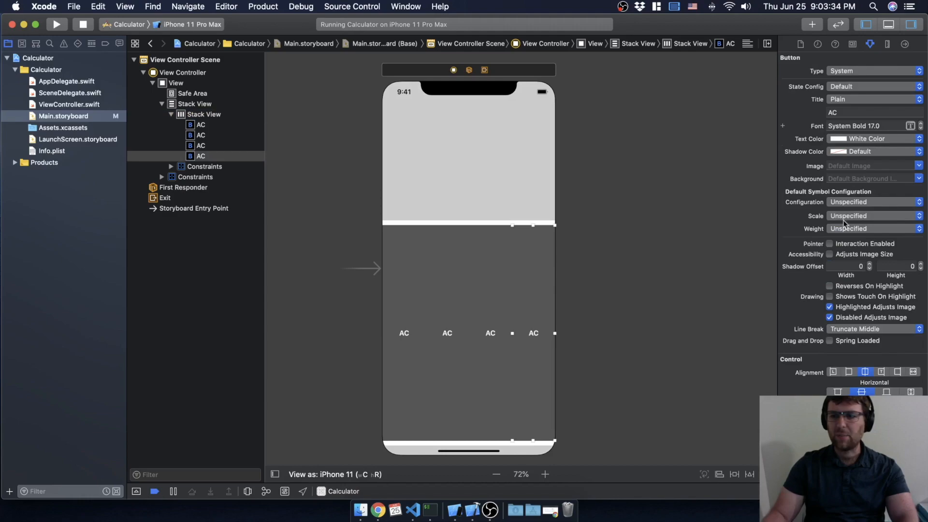
- Give the last button an orange background and start editing its AC title
scroll("down", 3)
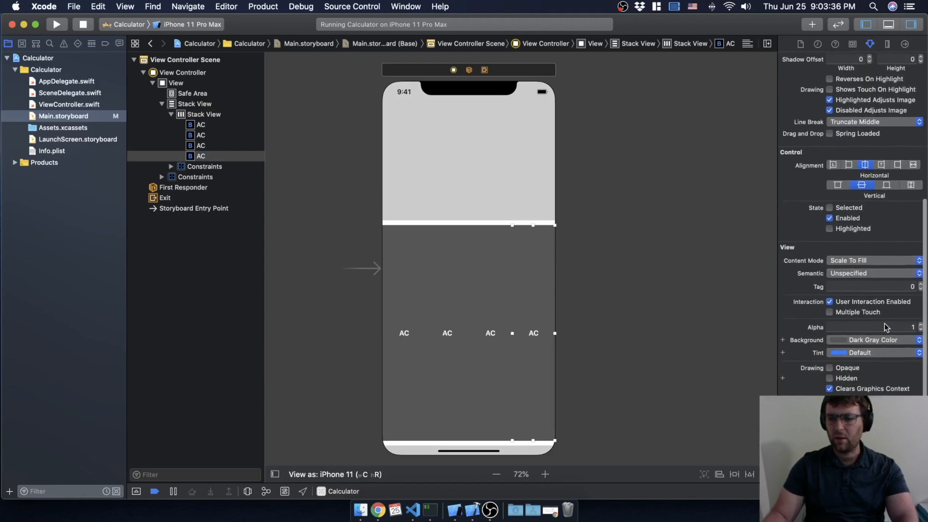
scroll("up", 3)
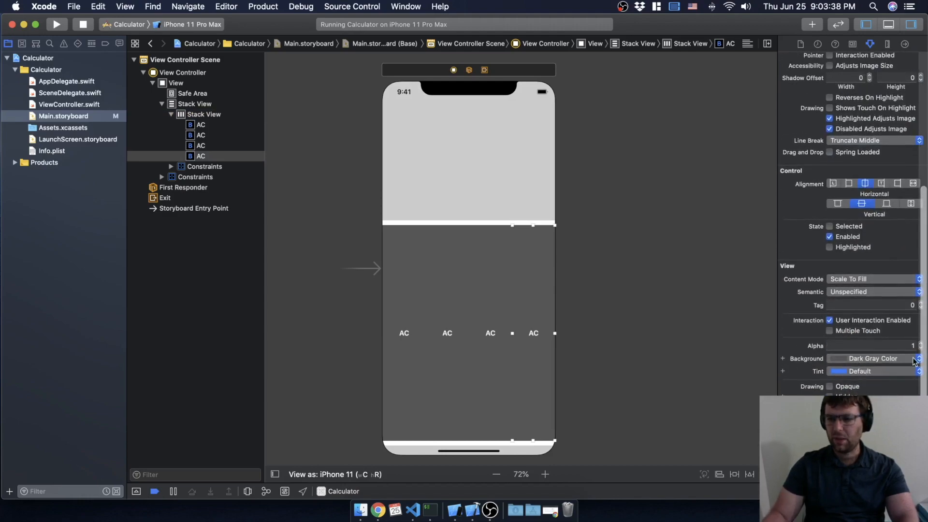
left_click(914, 358)
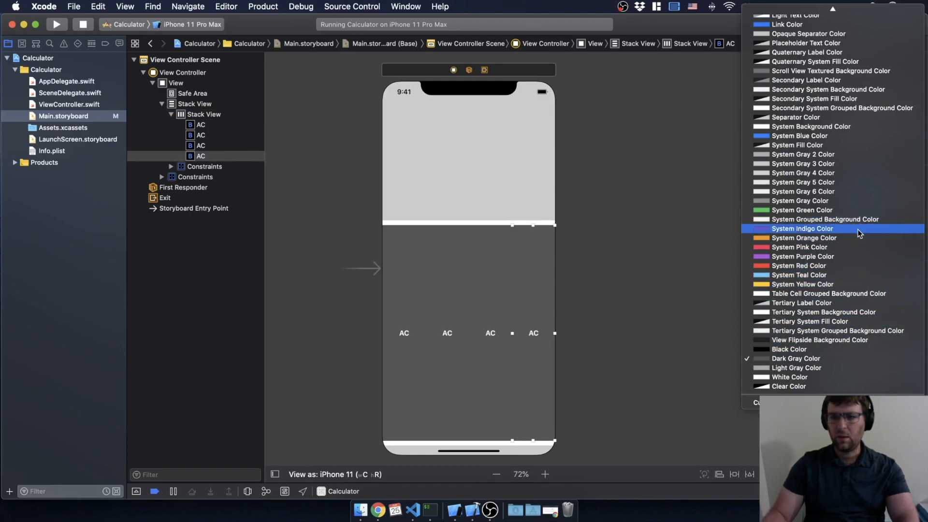
left_click(804, 237)
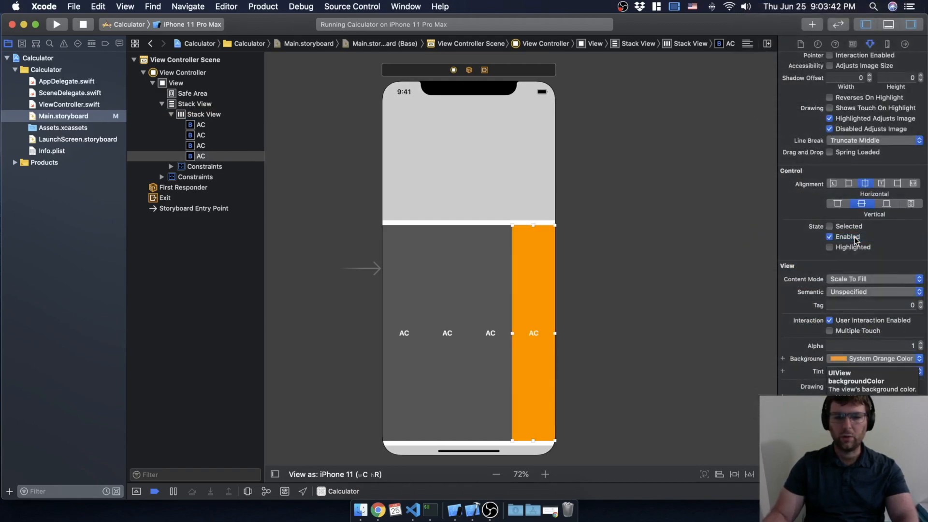
scroll("up", 3)
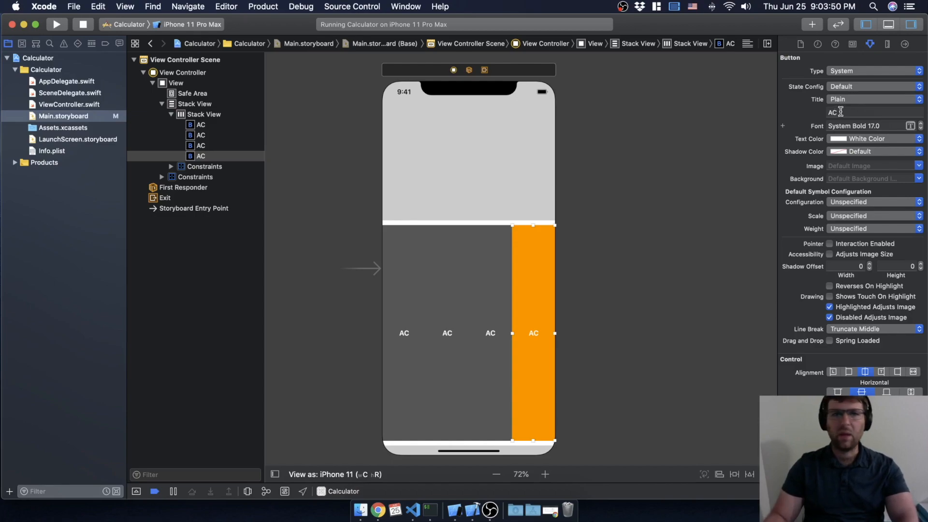
left_click(870, 112)
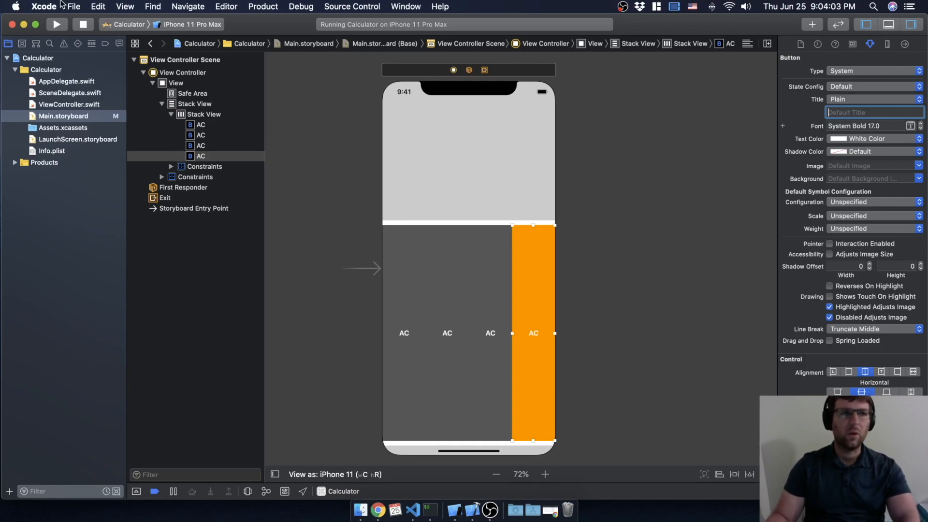
- Search the Emoji & Symbols picker for 'div' to insert ÷ as the orange button's title
left_click(98, 6)
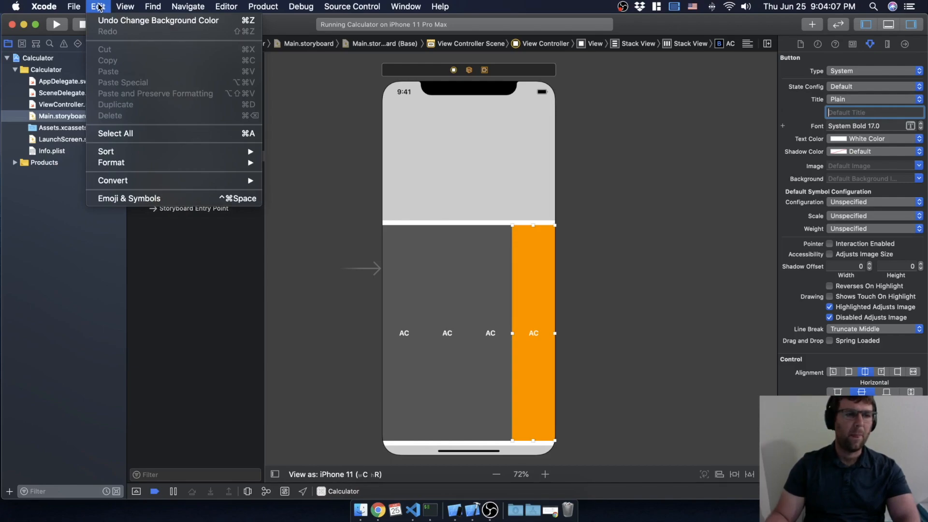
mouse_move(128, 198)
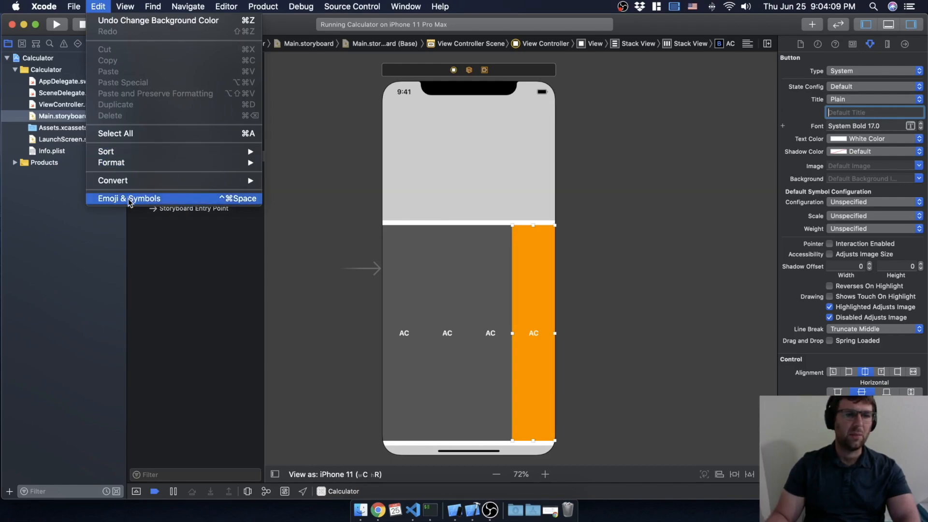
left_click(129, 198)
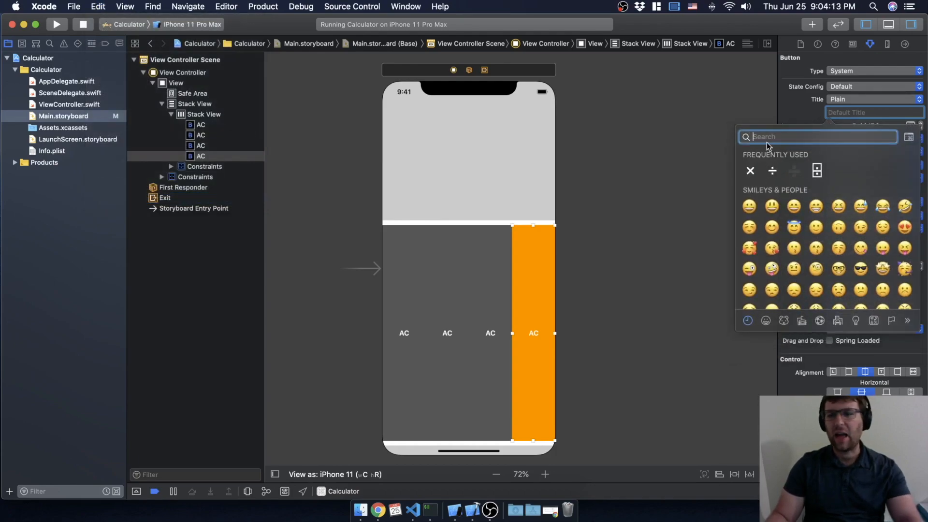
type("div")
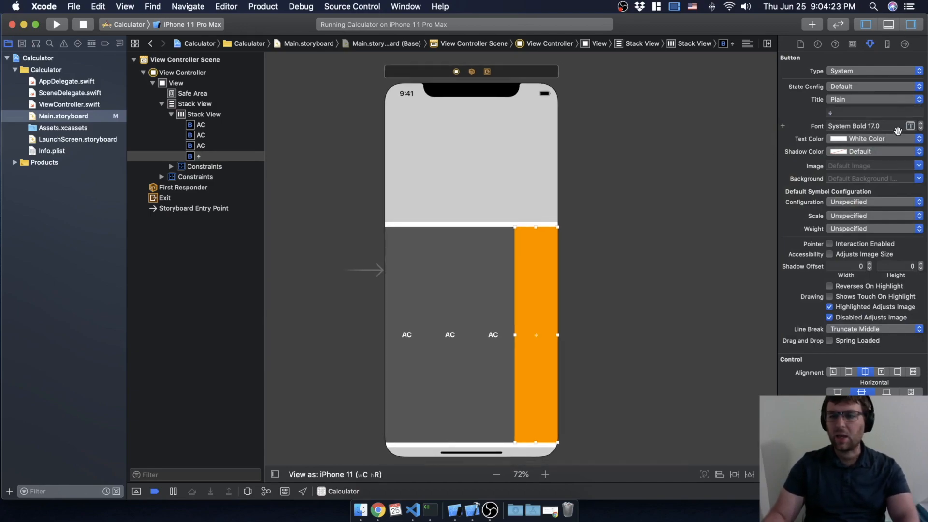
- Raise the ÷ title's System Bold font size from 17 to 25
left_click(921, 123)
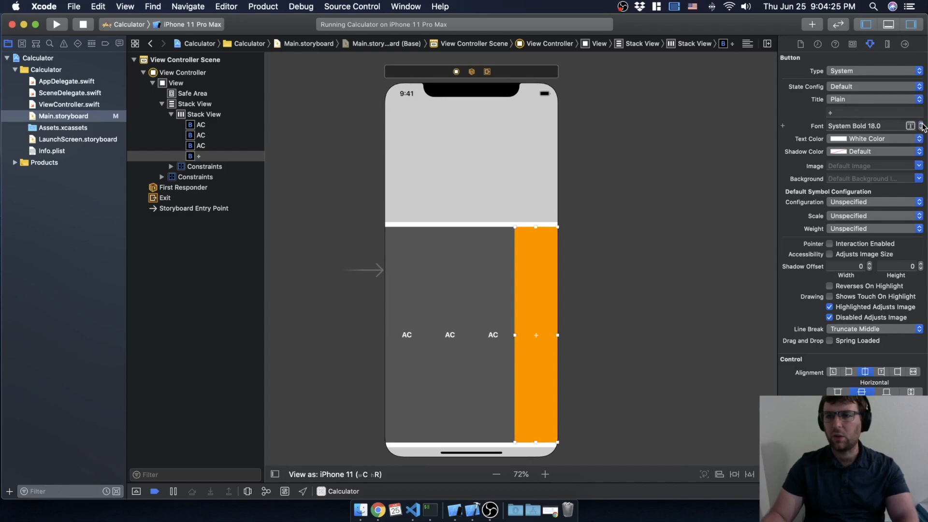
left_click(922, 124)
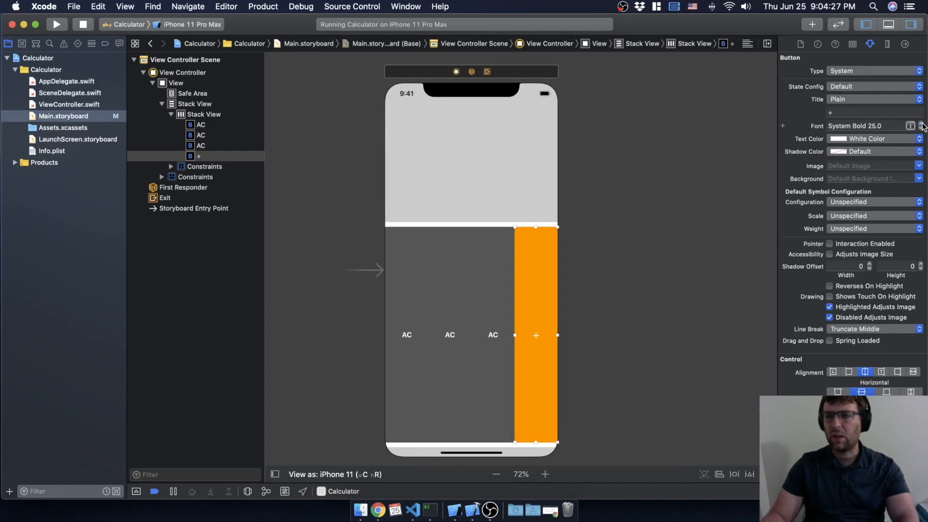
mouse_move(547, 341)
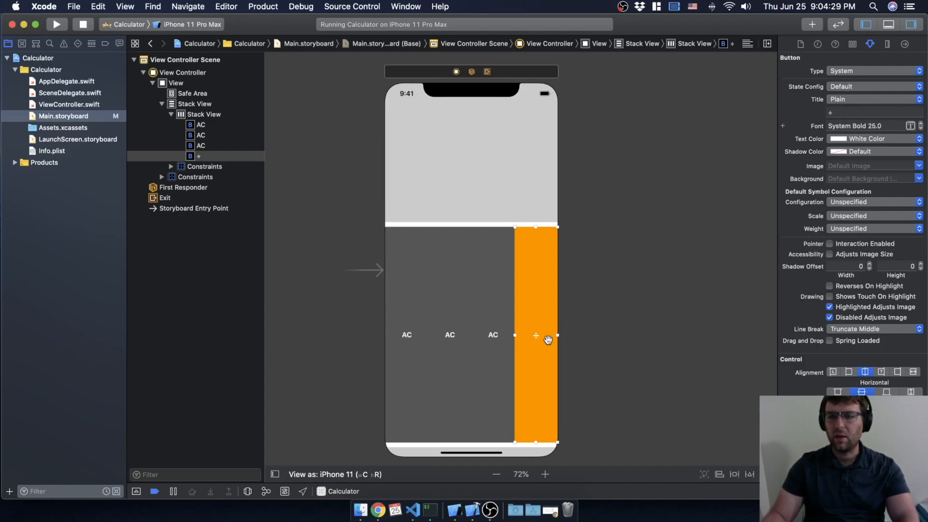
mouse_move(423, 264)
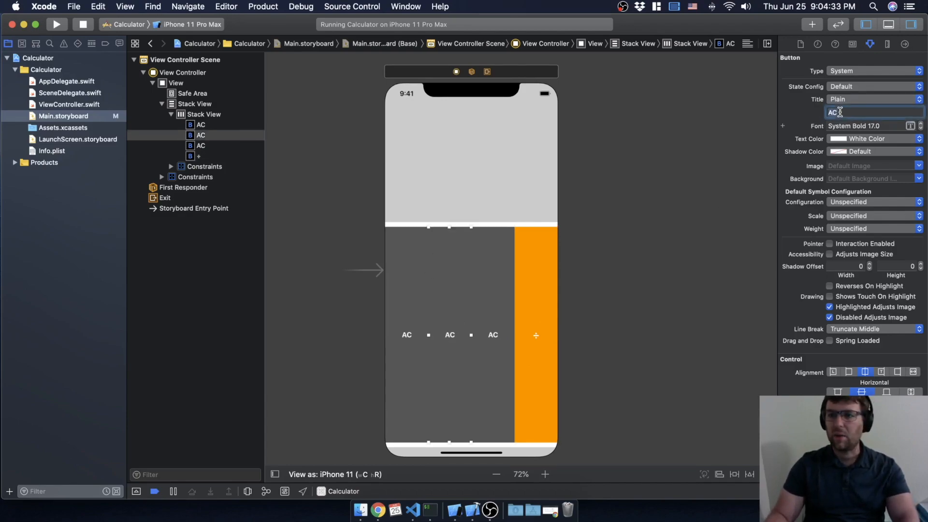
- Title the second gray button C and the third +/-, then collapse the row in the outline
type("C")
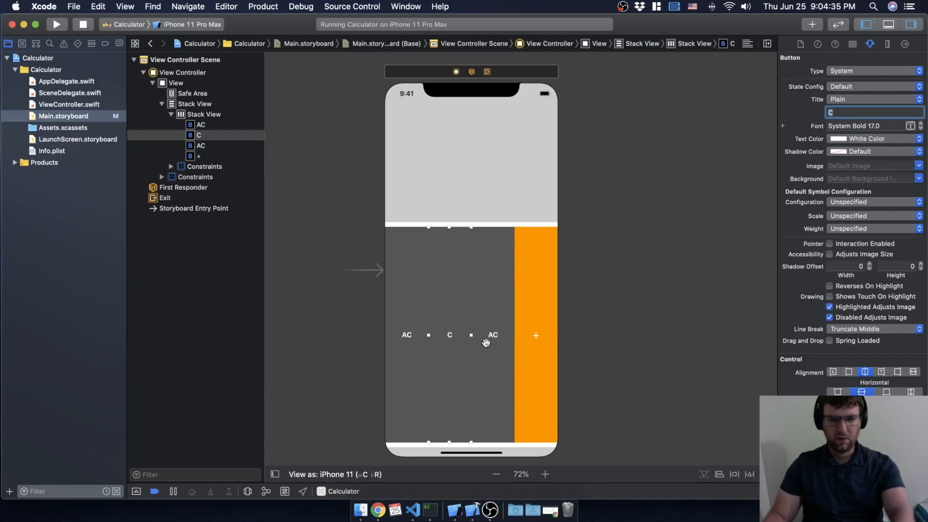
left_click(200, 145)
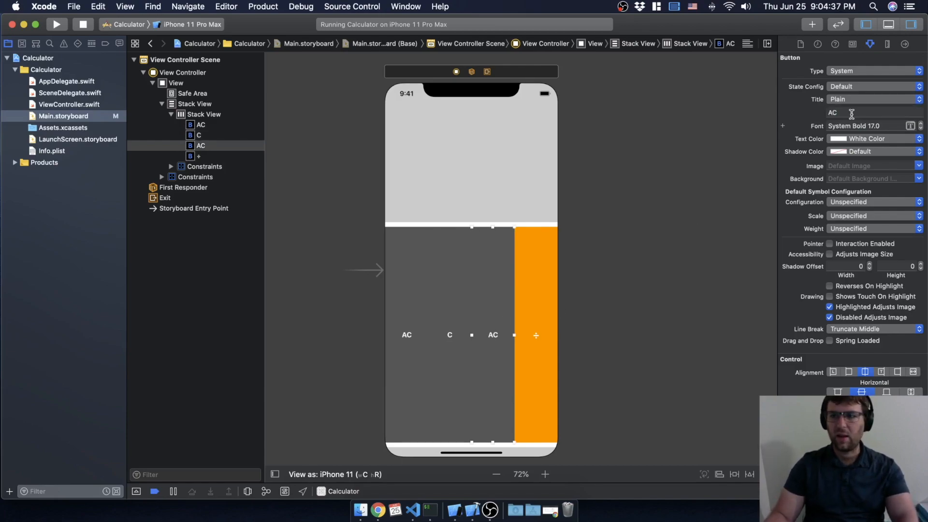
left_click(871, 113)
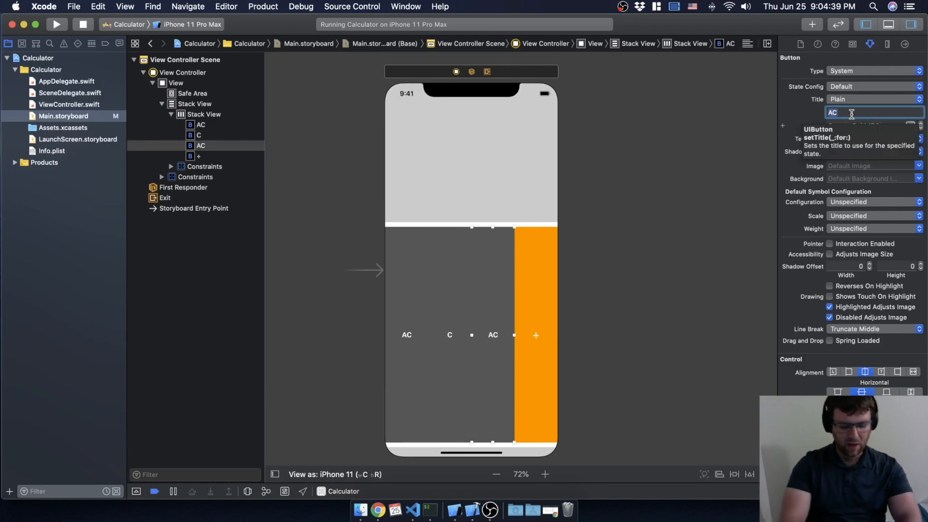
type("+")
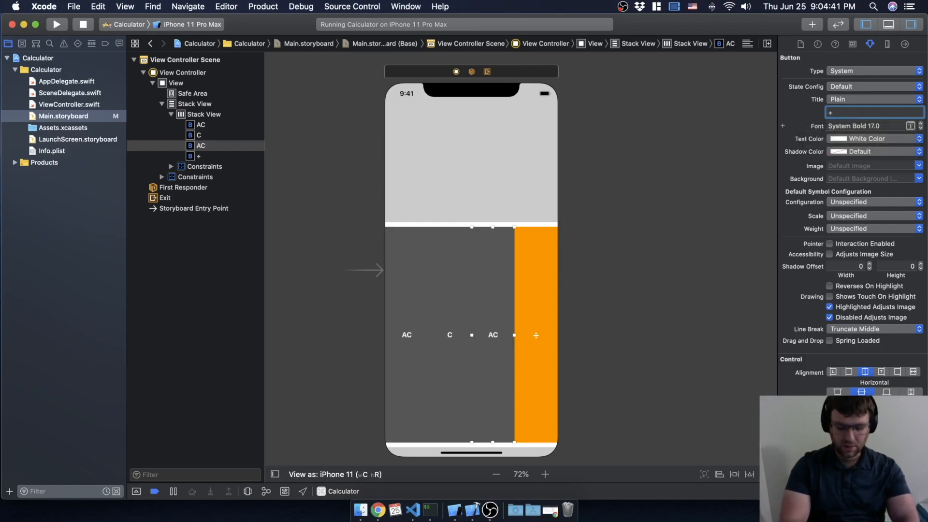
type("/-")
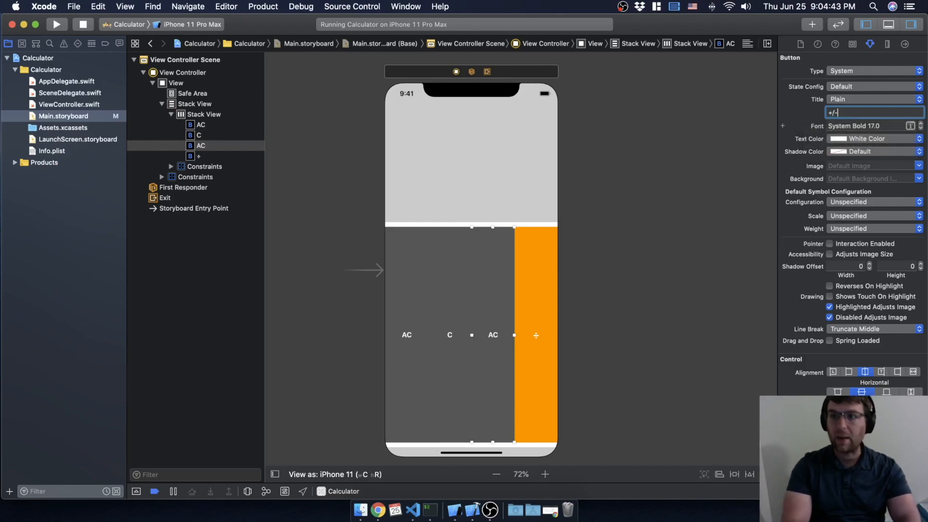
type("+/-")
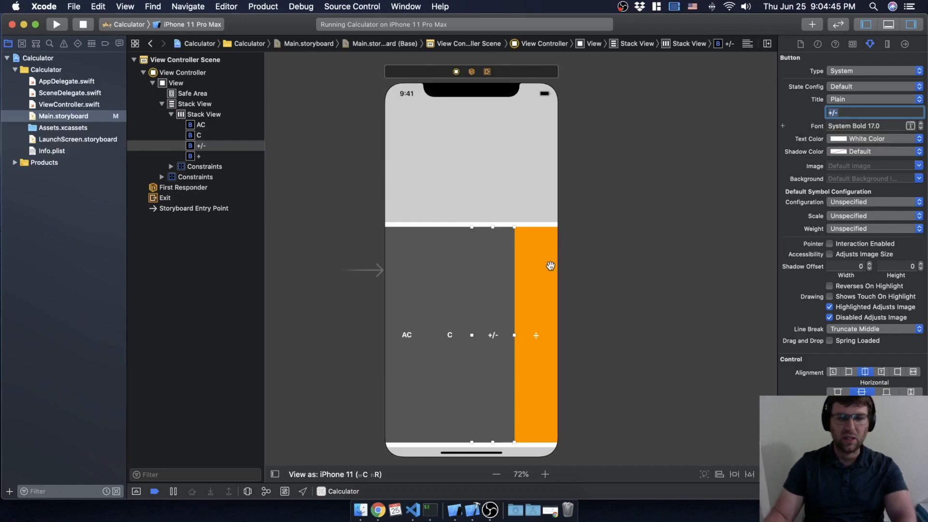
mouse_move(342, 326)
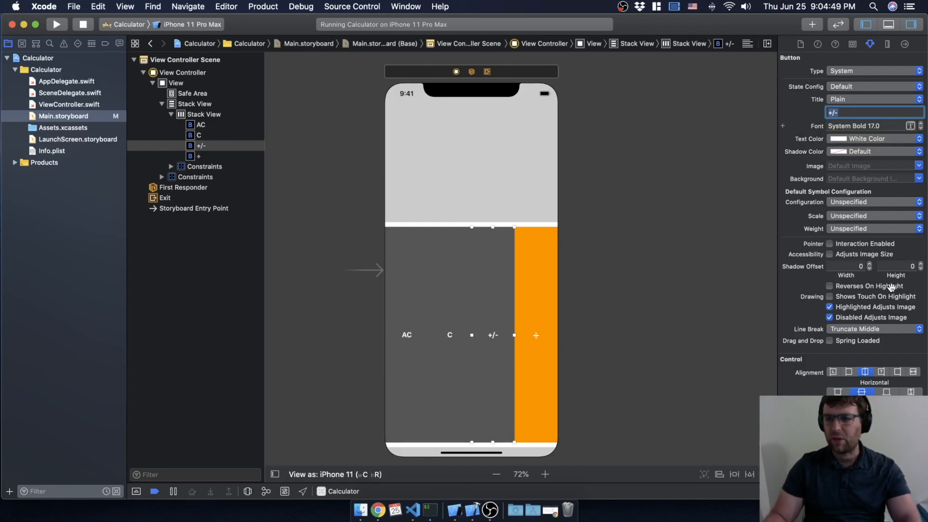
scroll("down", 3)
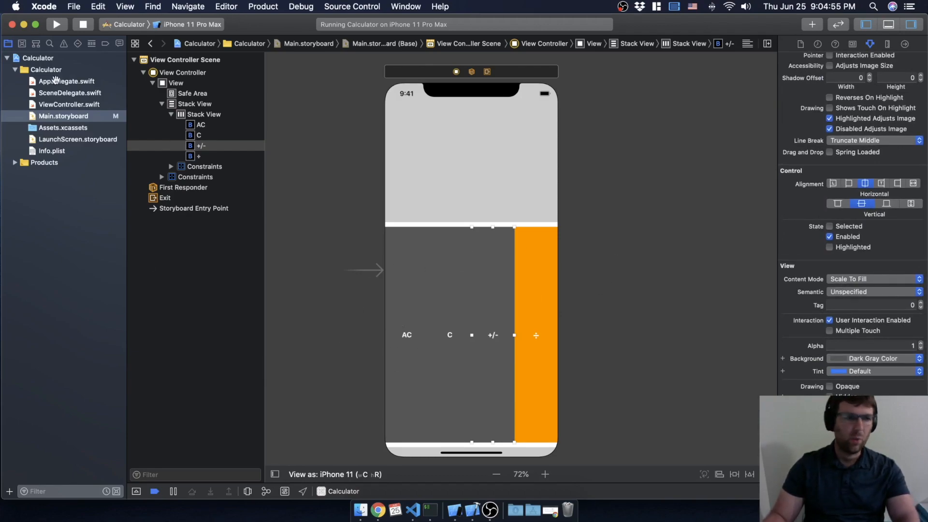
left_click(171, 114)
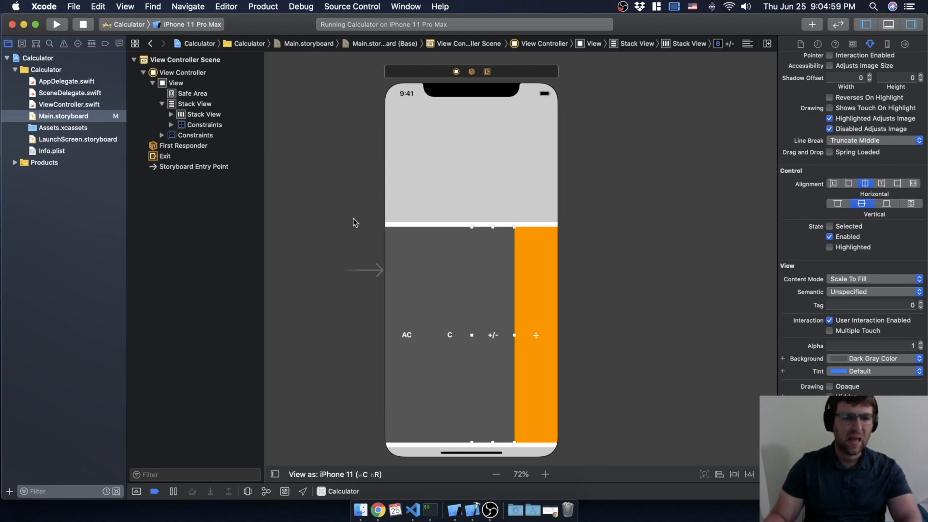
mouse_move(329, 219)
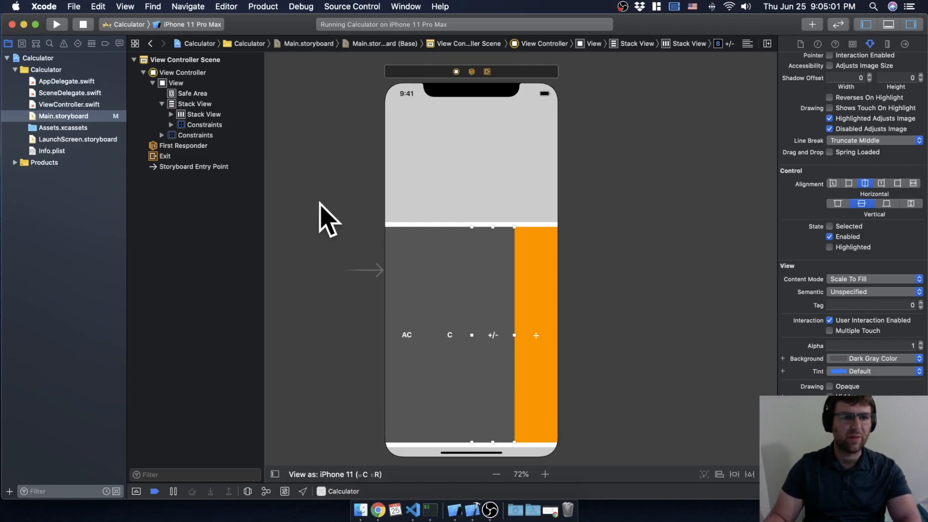
mouse_move(462, 286)
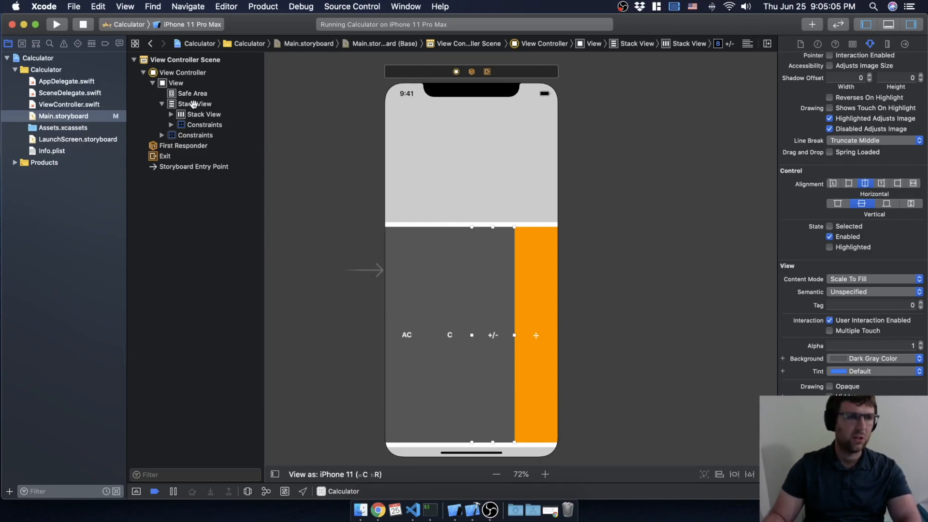
- Select the AC, C, +/-, ÷ row stack and the outer stack to duplicate the row
left_click(204, 114)
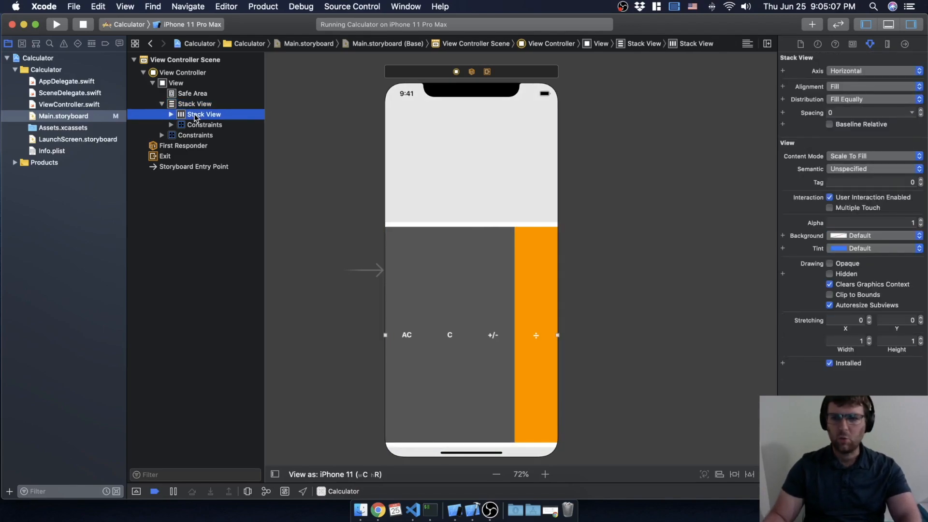
left_click(194, 104)
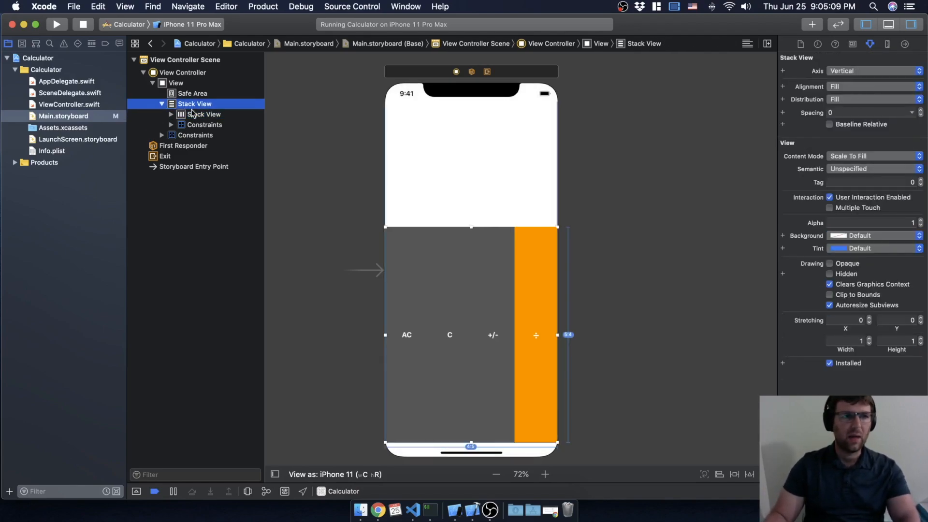
left_click(203, 114)
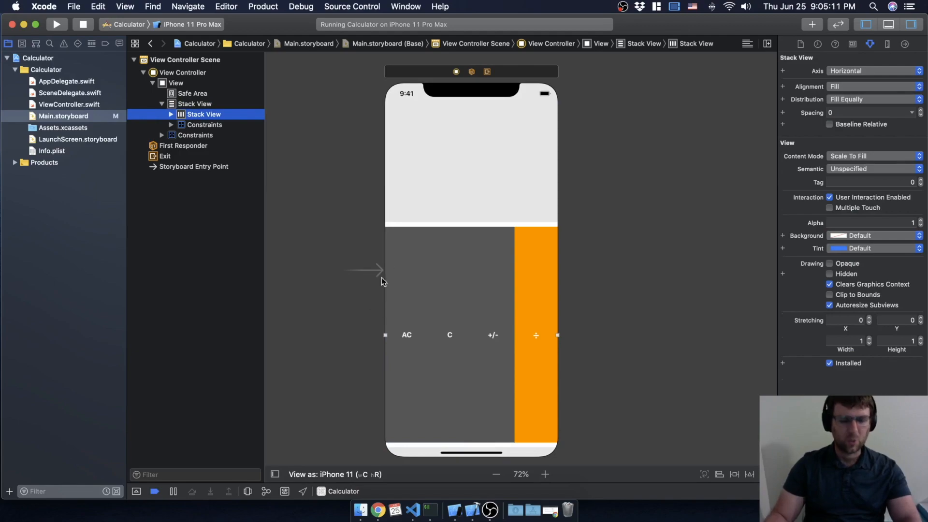
left_click(171, 114)
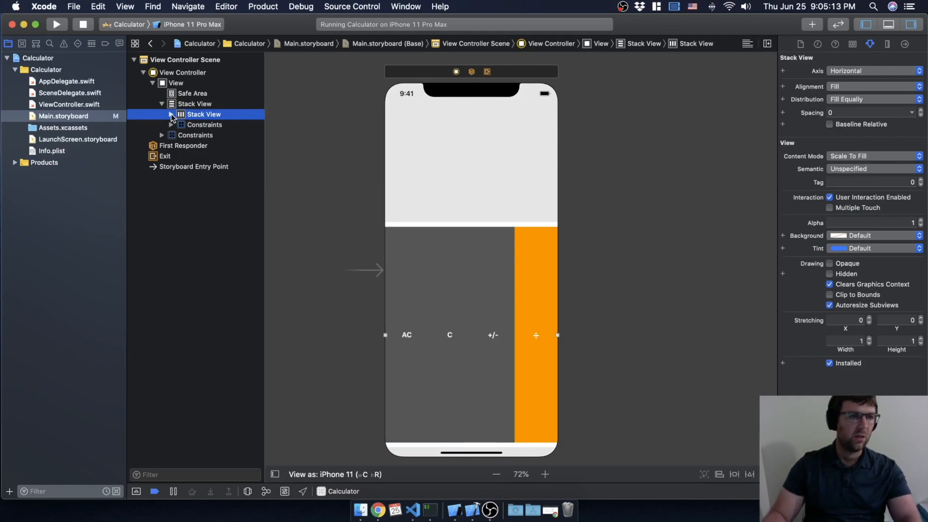
left_click(171, 114)
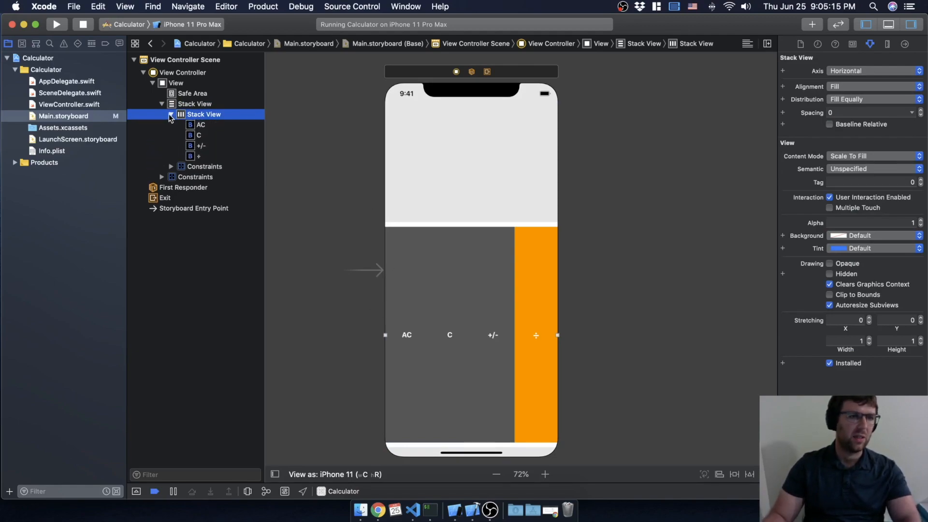
left_click(170, 114)
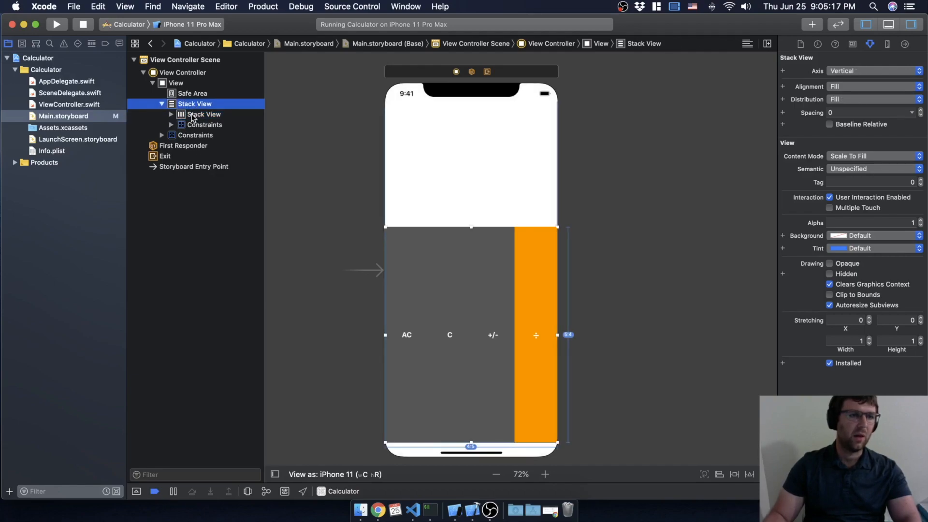
left_click(203, 114)
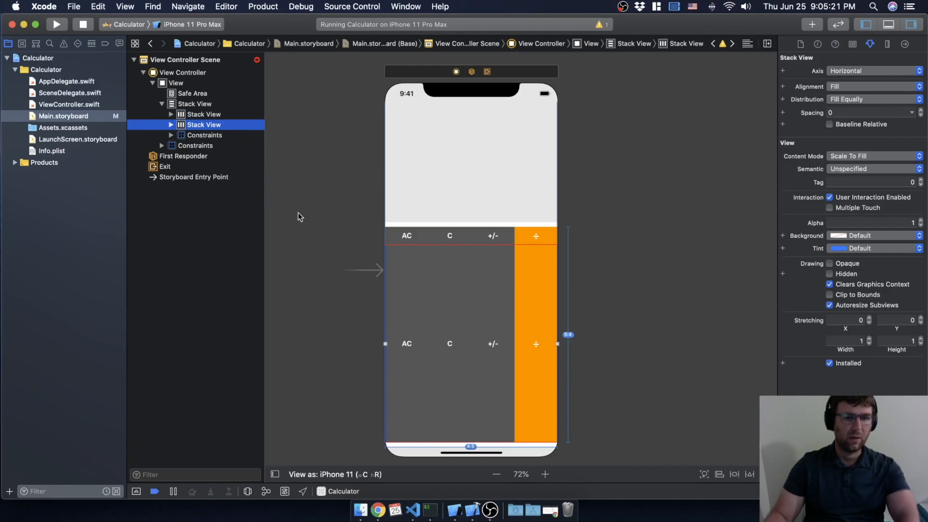
mouse_move(127, 119)
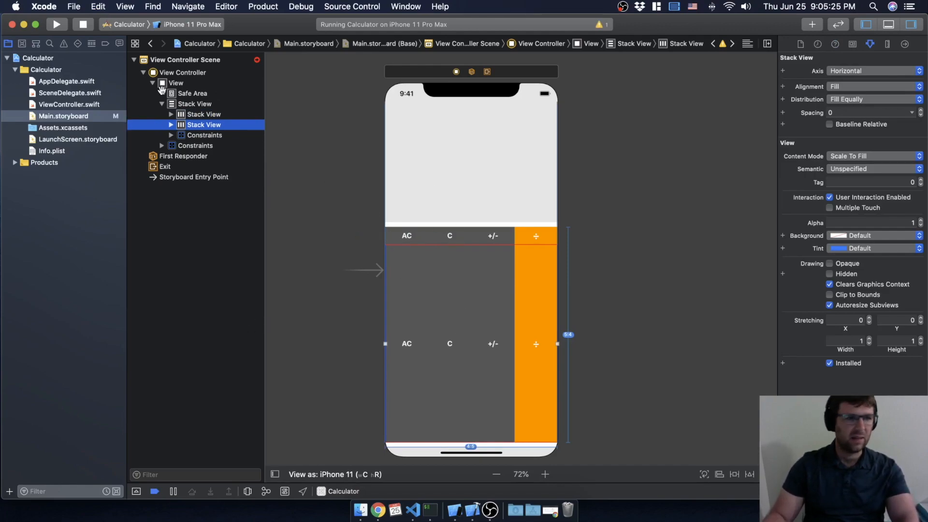
left_click(194, 103)
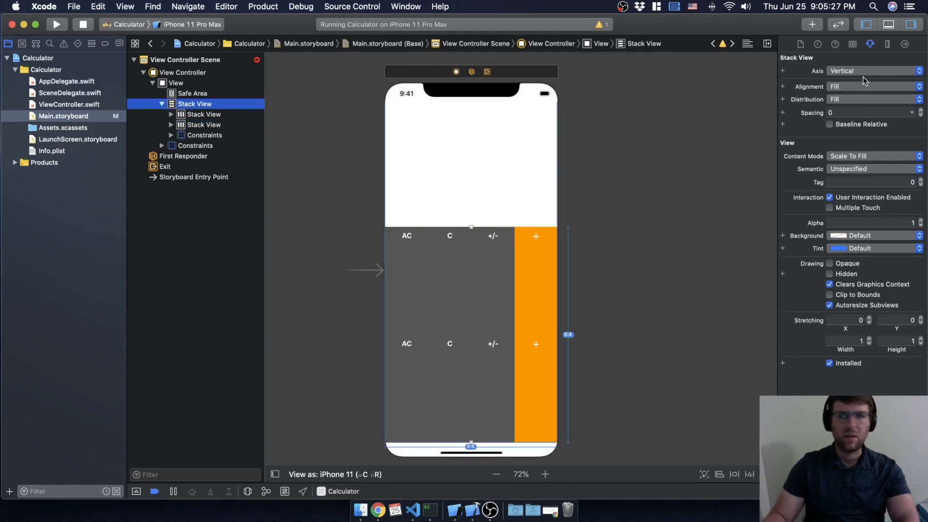
mouse_move(893, 111)
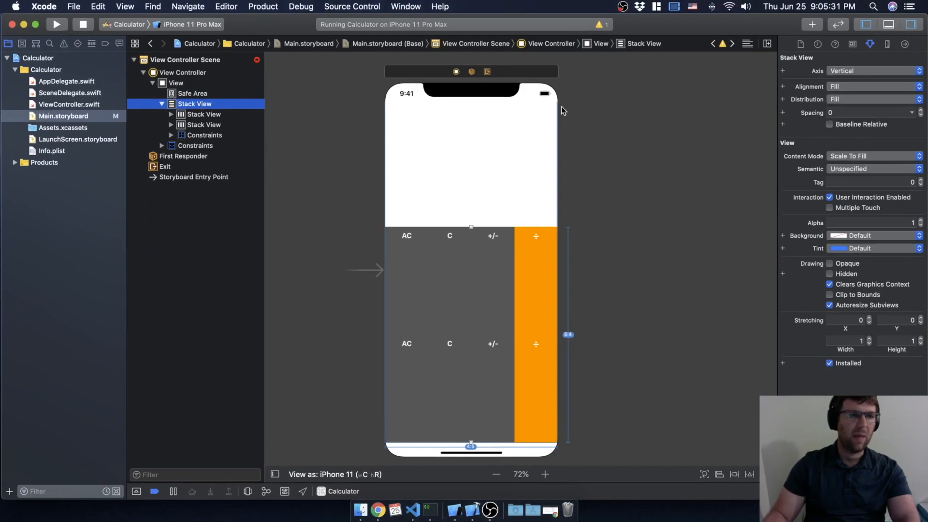
- Set the outer stack's Distribution to Fill Equally
left_click(875, 98)
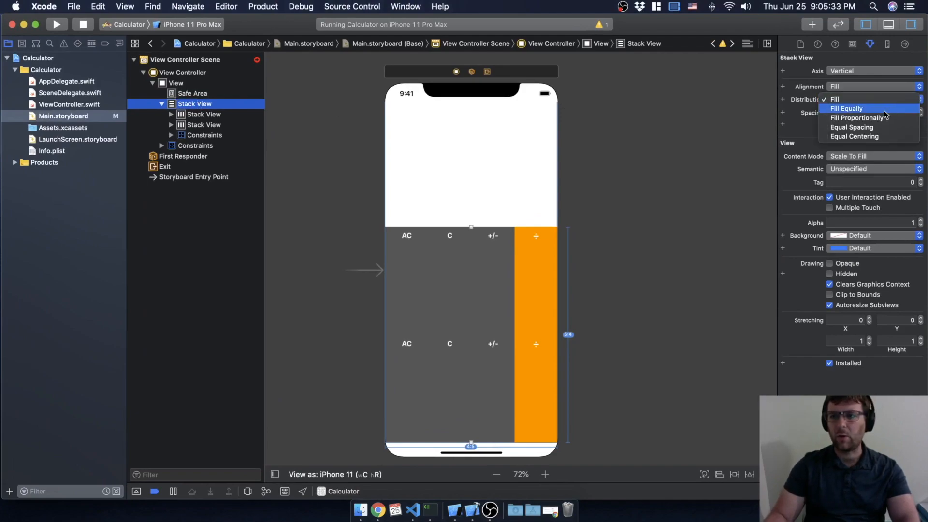
left_click(847, 108)
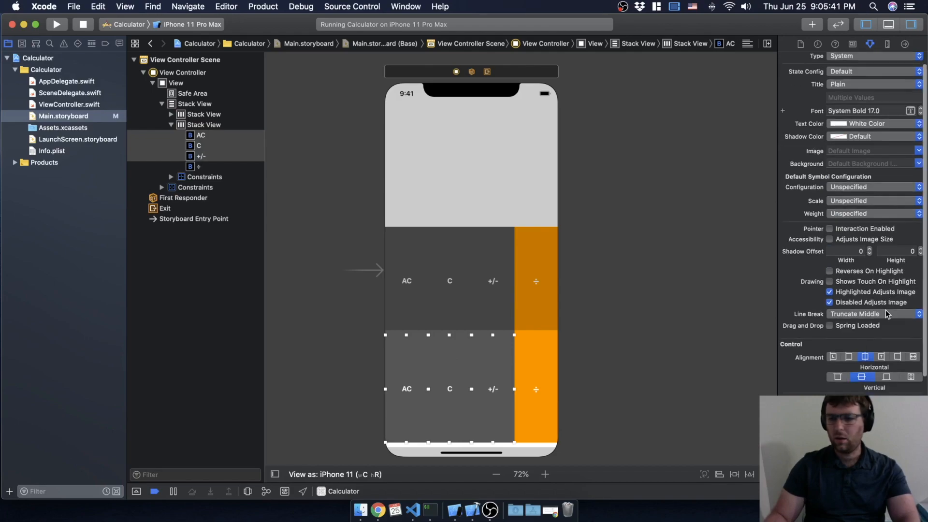
- Set the second row's AC, C and +/- button backgrounds to Light Gray Color
left_click(870, 124)
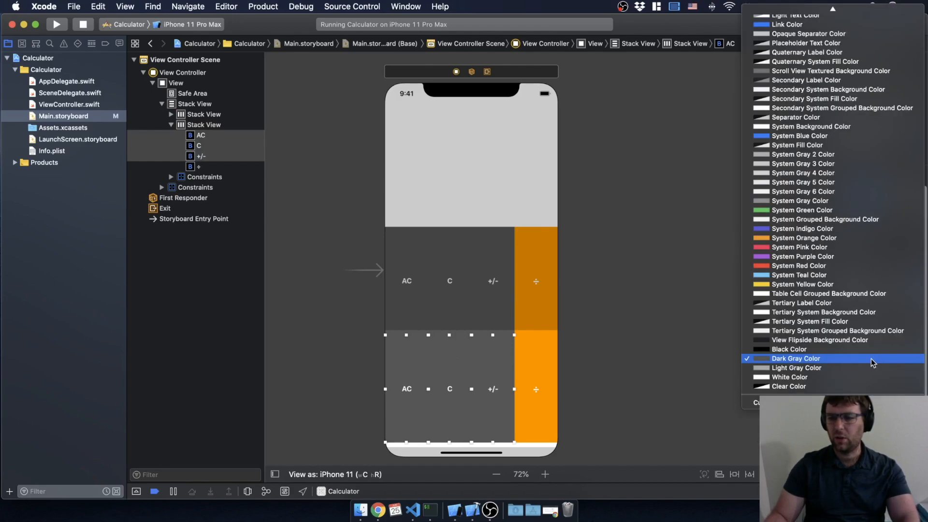
left_click(797, 367)
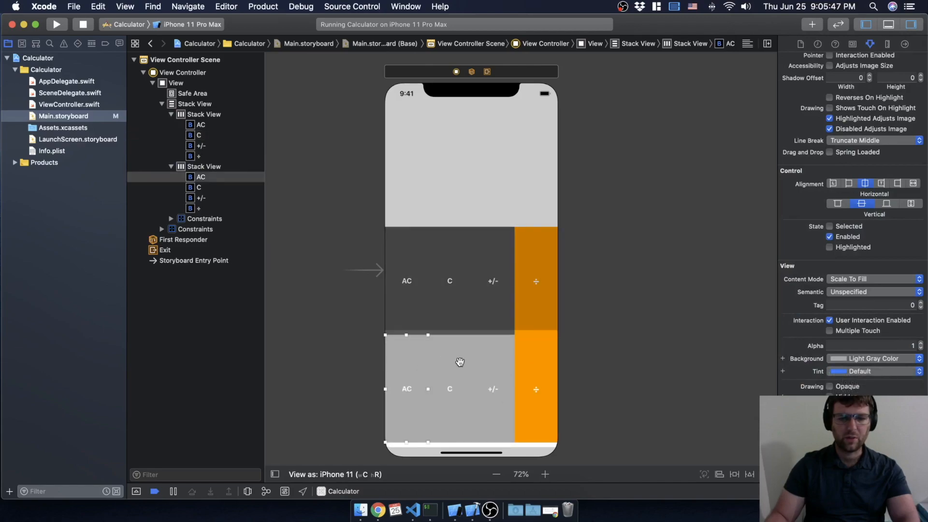
mouse_move(412, 356)
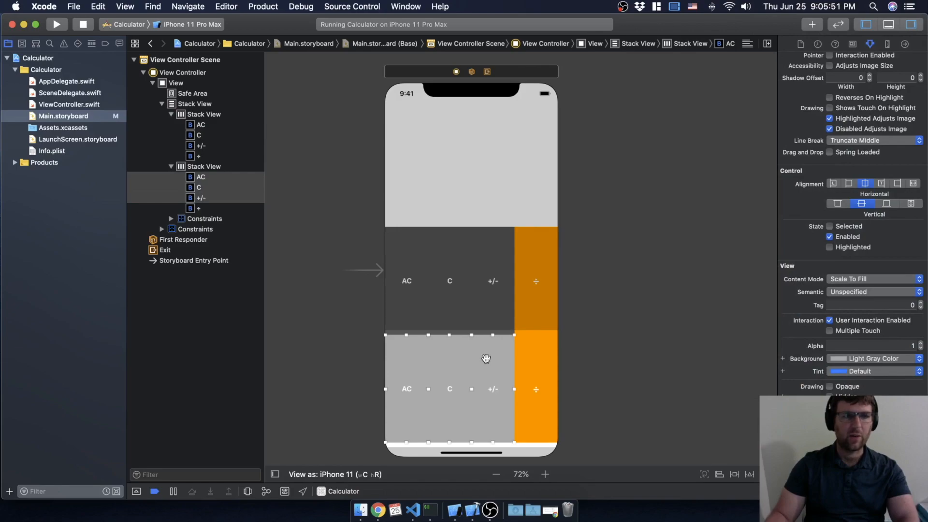
mouse_move(346, 401)
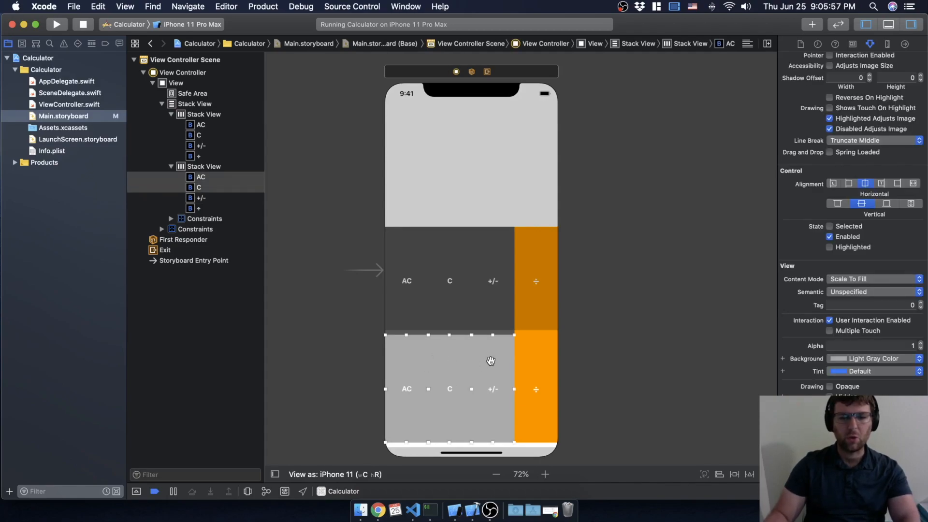
mouse_move(638, 339)
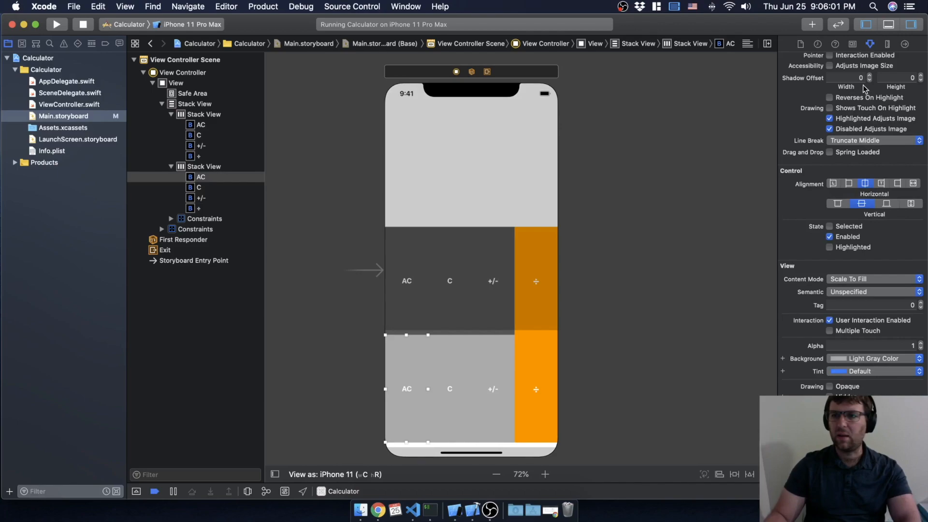
- Title the second row's light gray buttons 7, 8 and 9
scroll("up", 3)
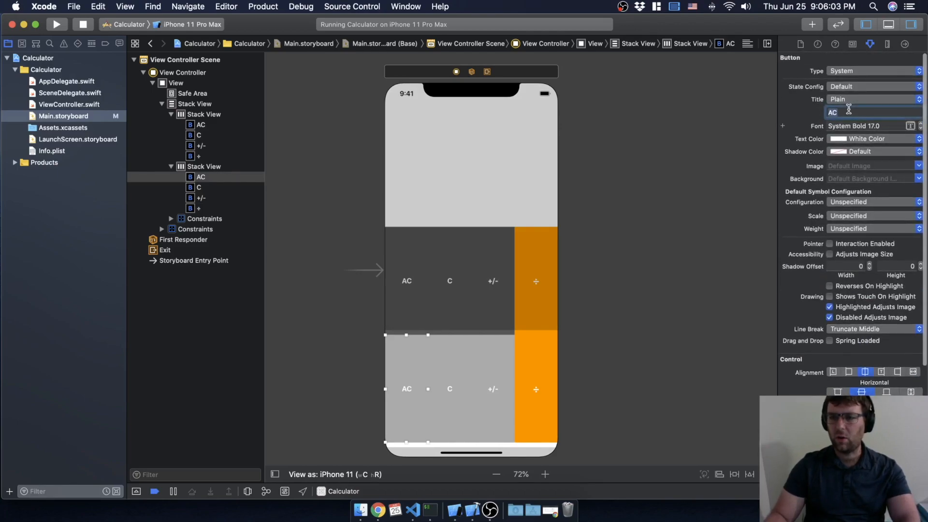
left_click(198, 188)
type("8")
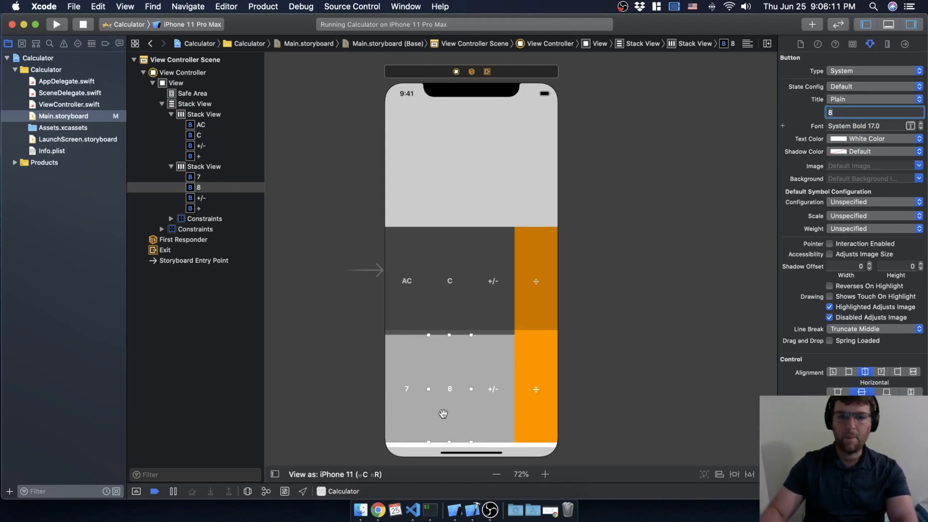
left_click(201, 198)
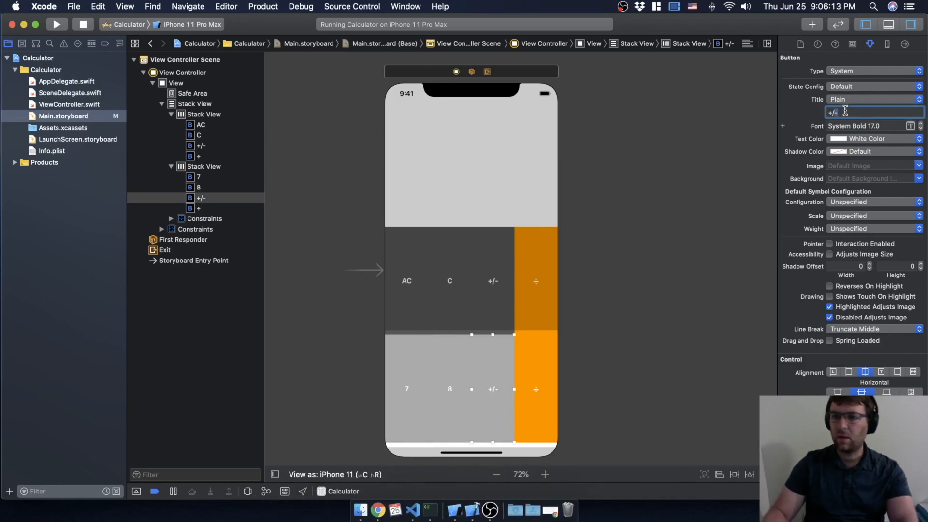
type("9")
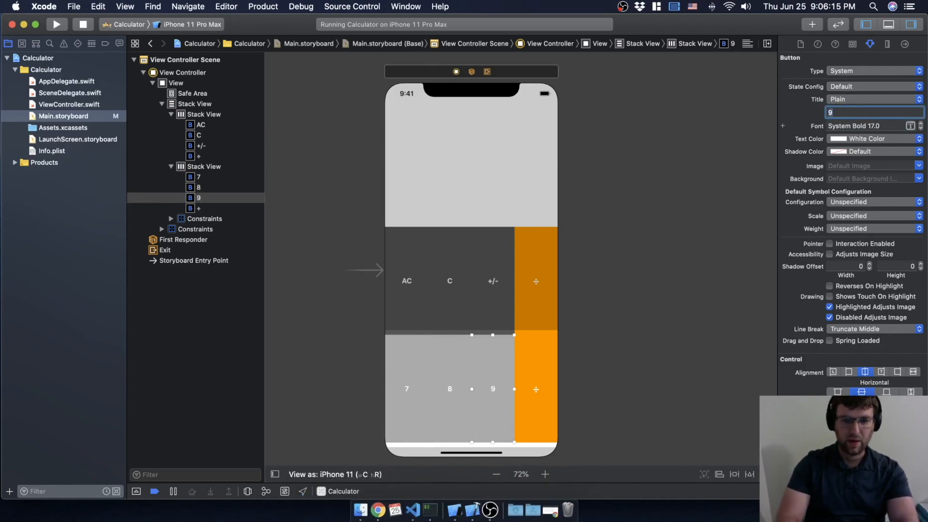
left_click(493, 311)
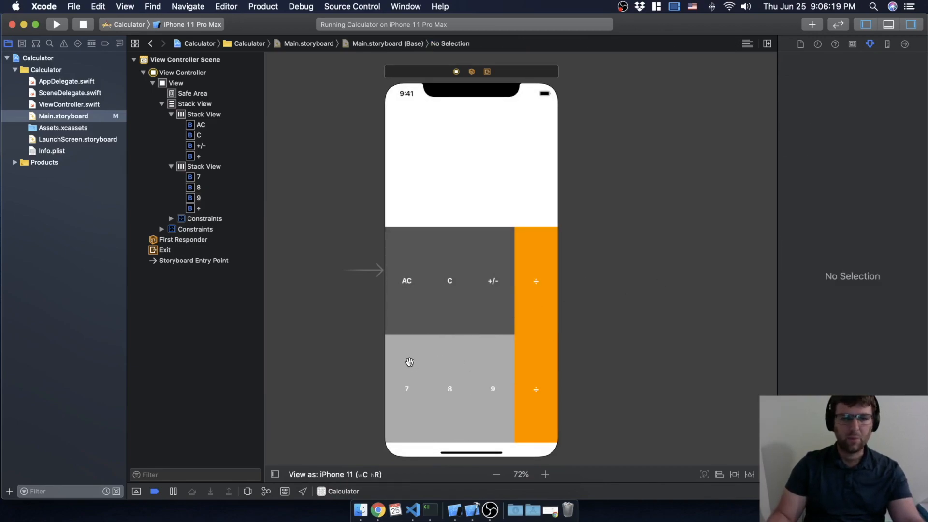
mouse_move(460, 340)
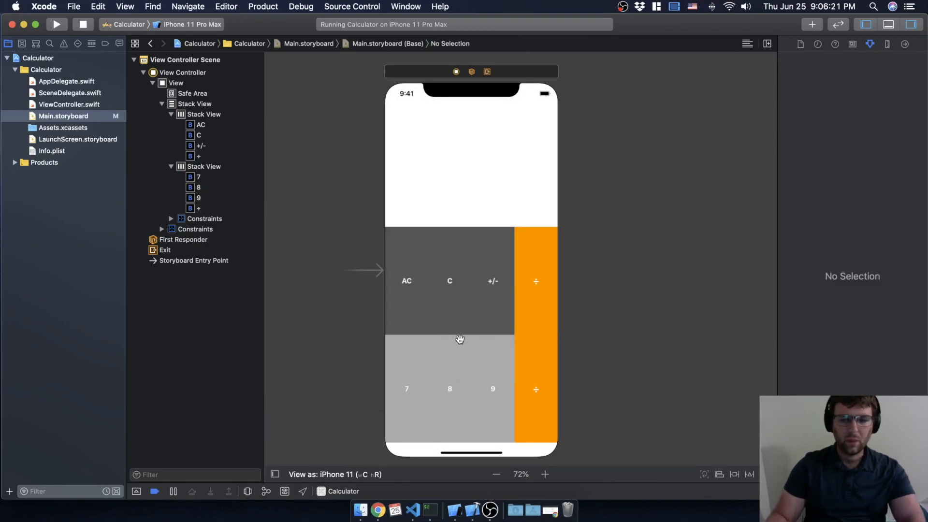
mouse_move(485, 332)
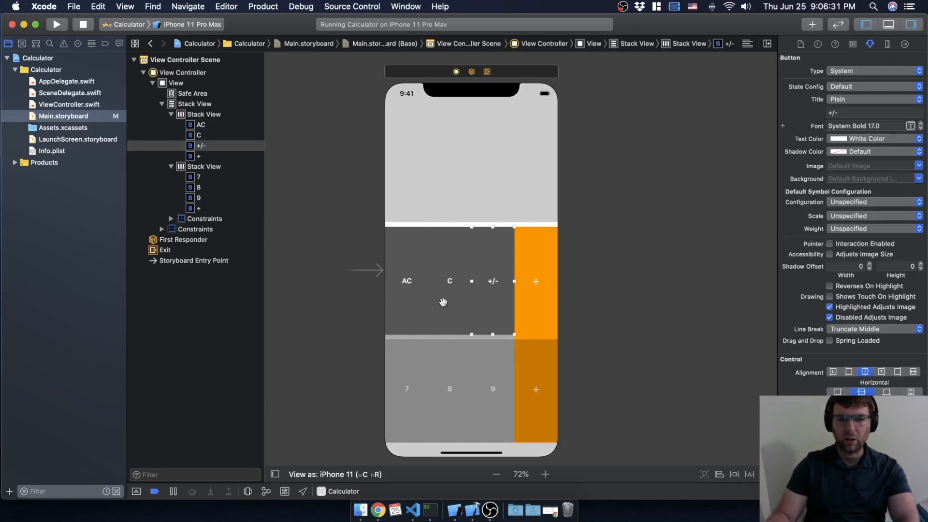
mouse_move(623, 278)
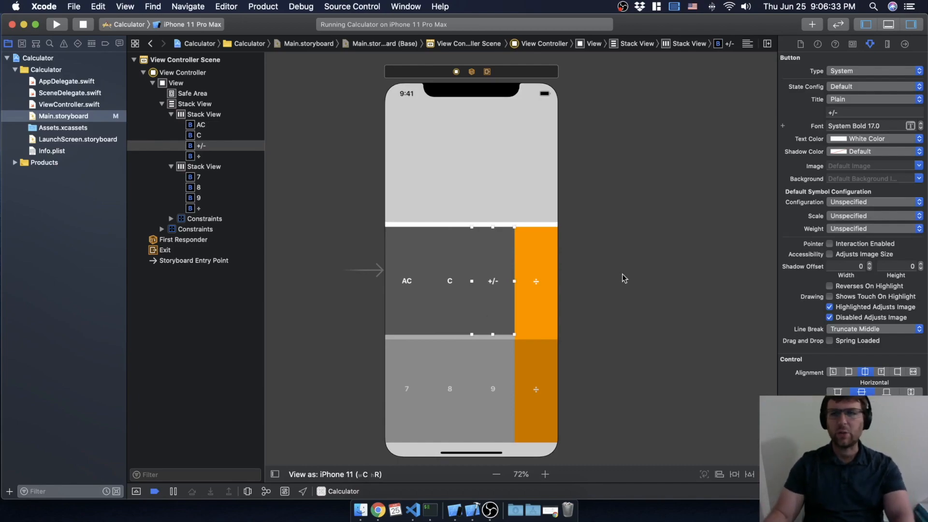
scroll("down", 3)
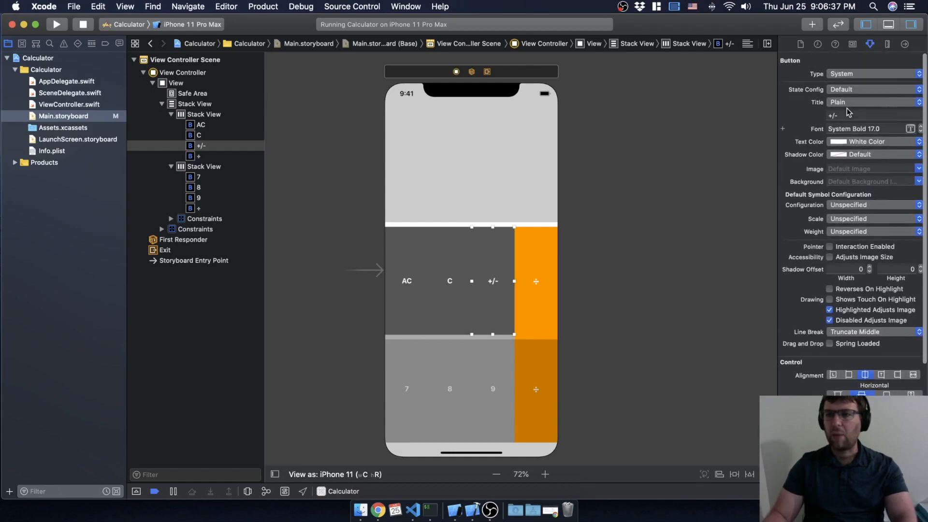
scroll("down", 3)
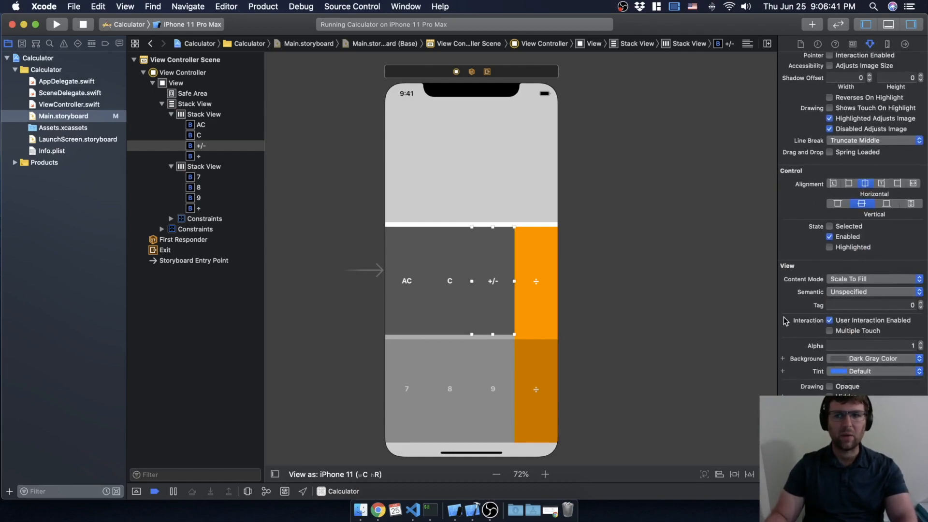
mouse_move(566, 172)
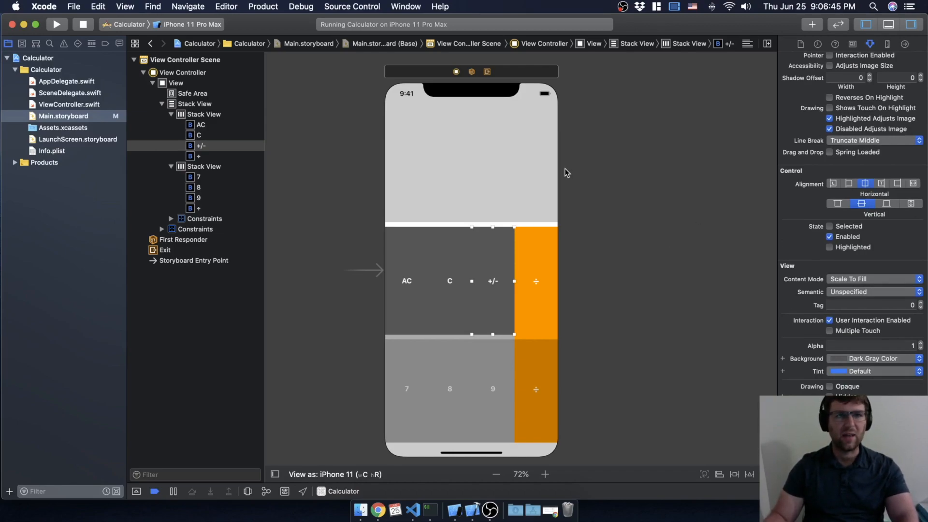
mouse_move(550, 173)
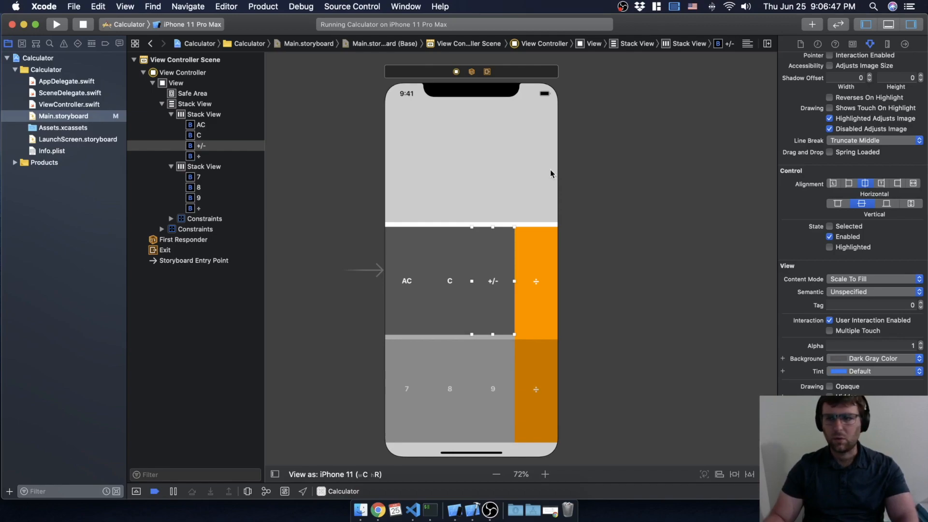